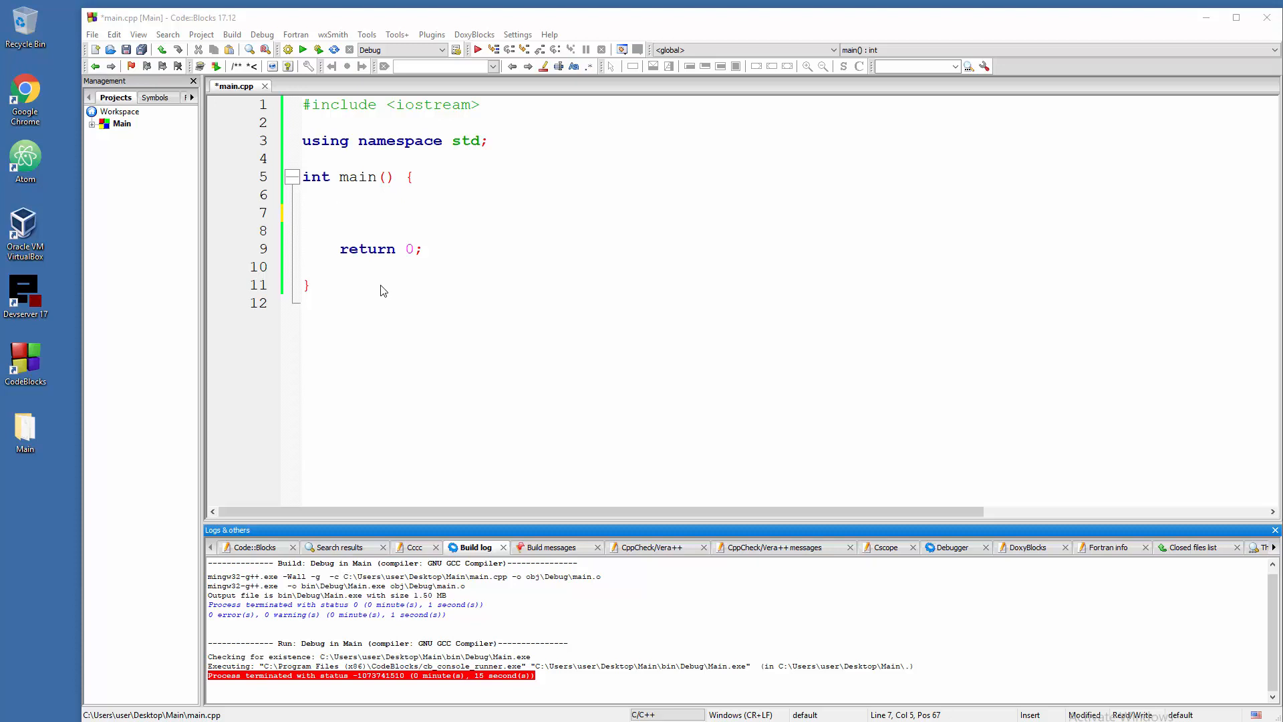
# - Place the caret on blank line 7 inside main(), above return 0
pyautogui.click(342, 212)
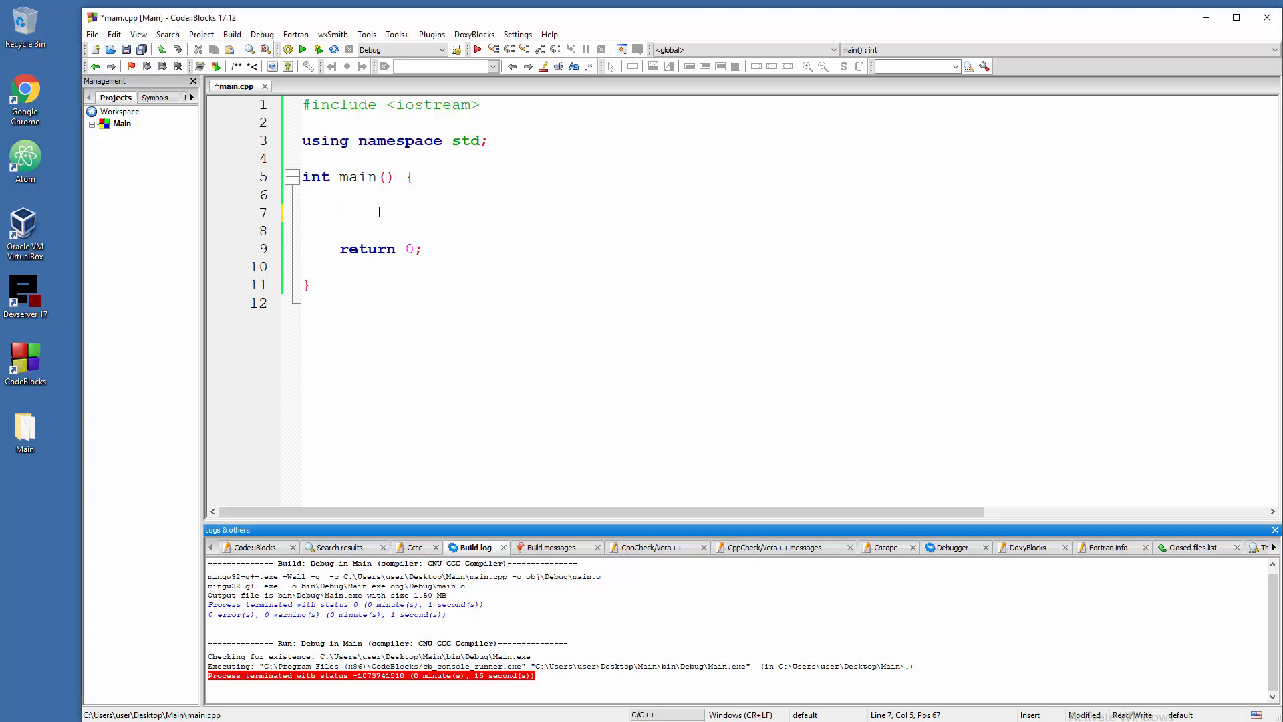
# - Declare int a = 81; and int b = 20; inside main
pyautogui.write('int a')
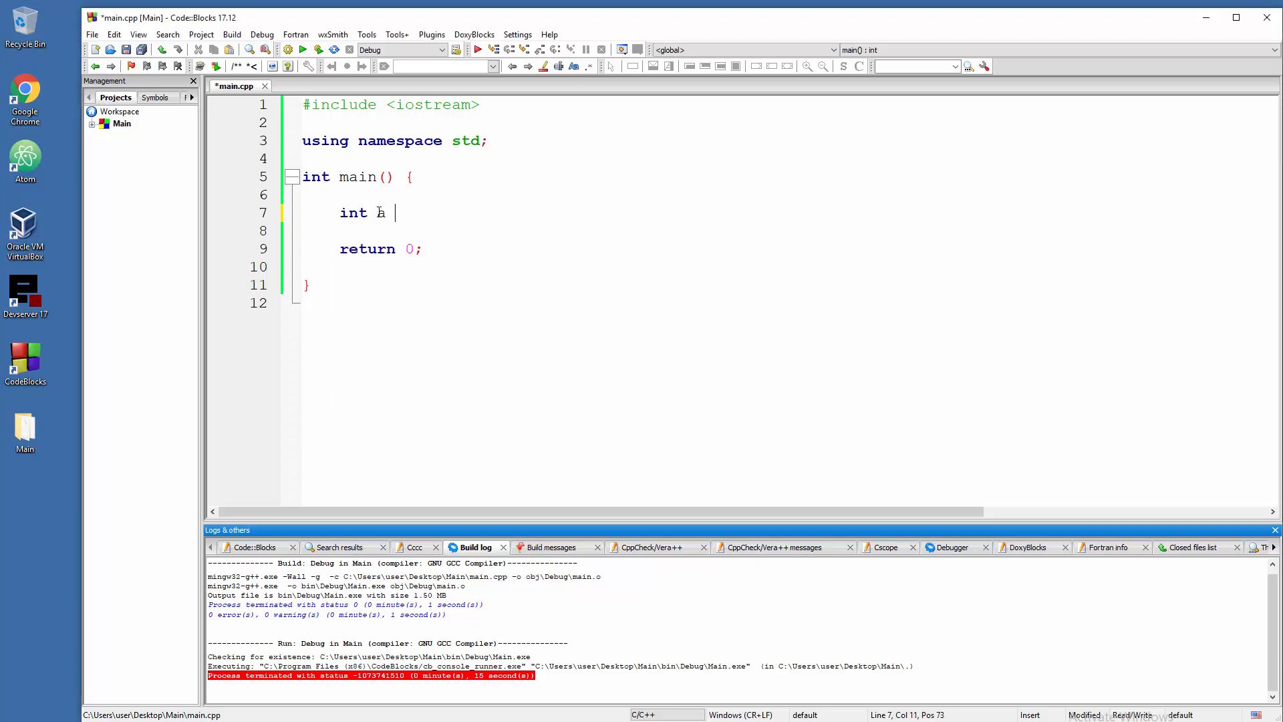
pyautogui.write('= 81;')
pyautogui.click(786, 231)
pyautogui.write('int')
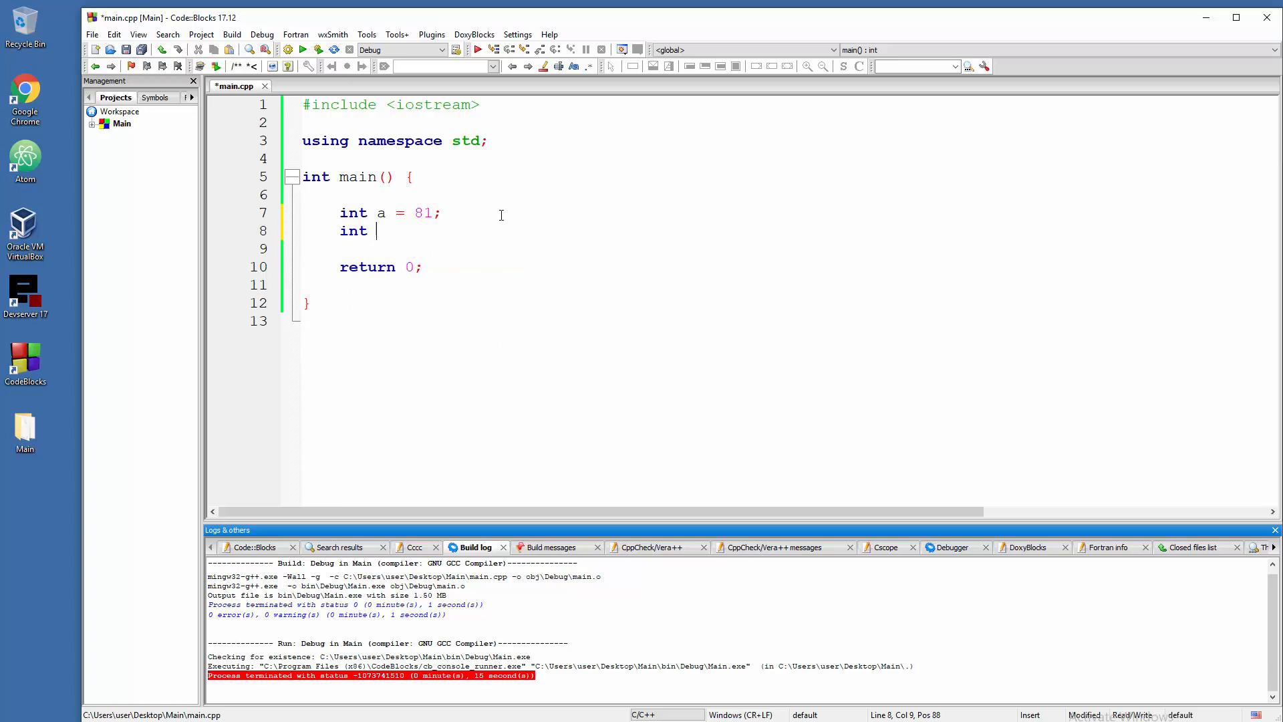
pyautogui.write('b =')
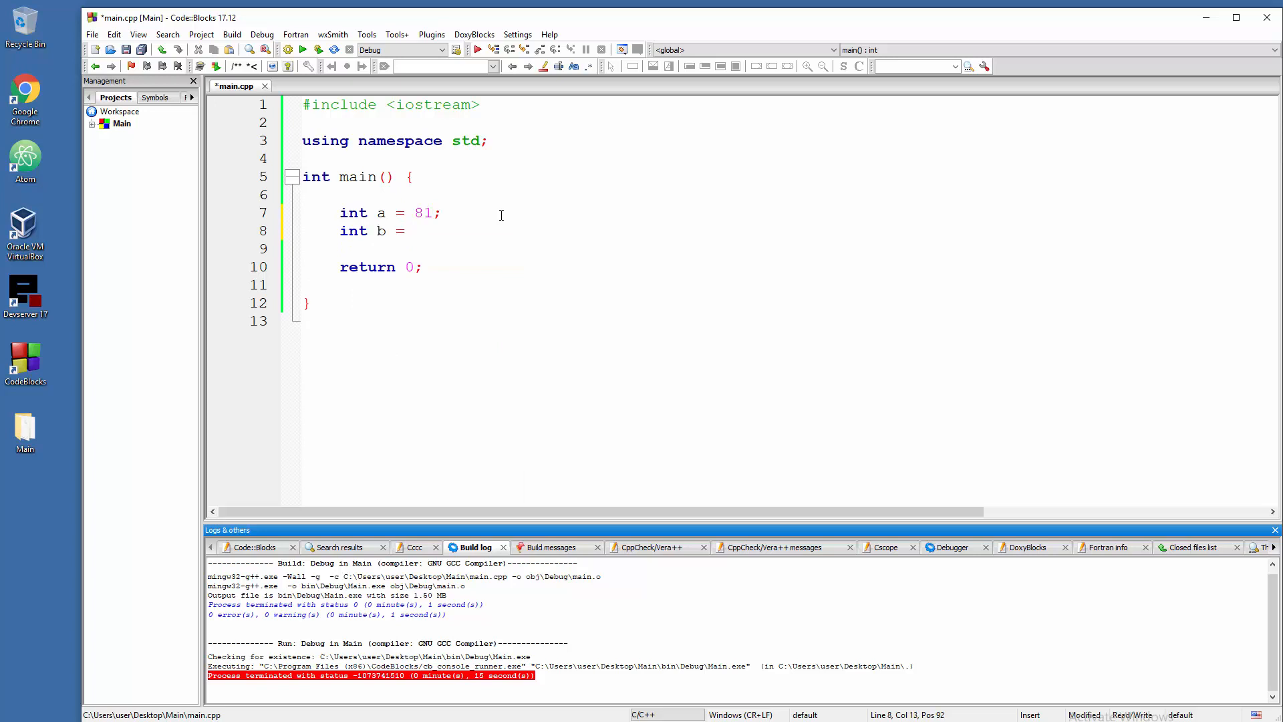
pyautogui.write('20;')
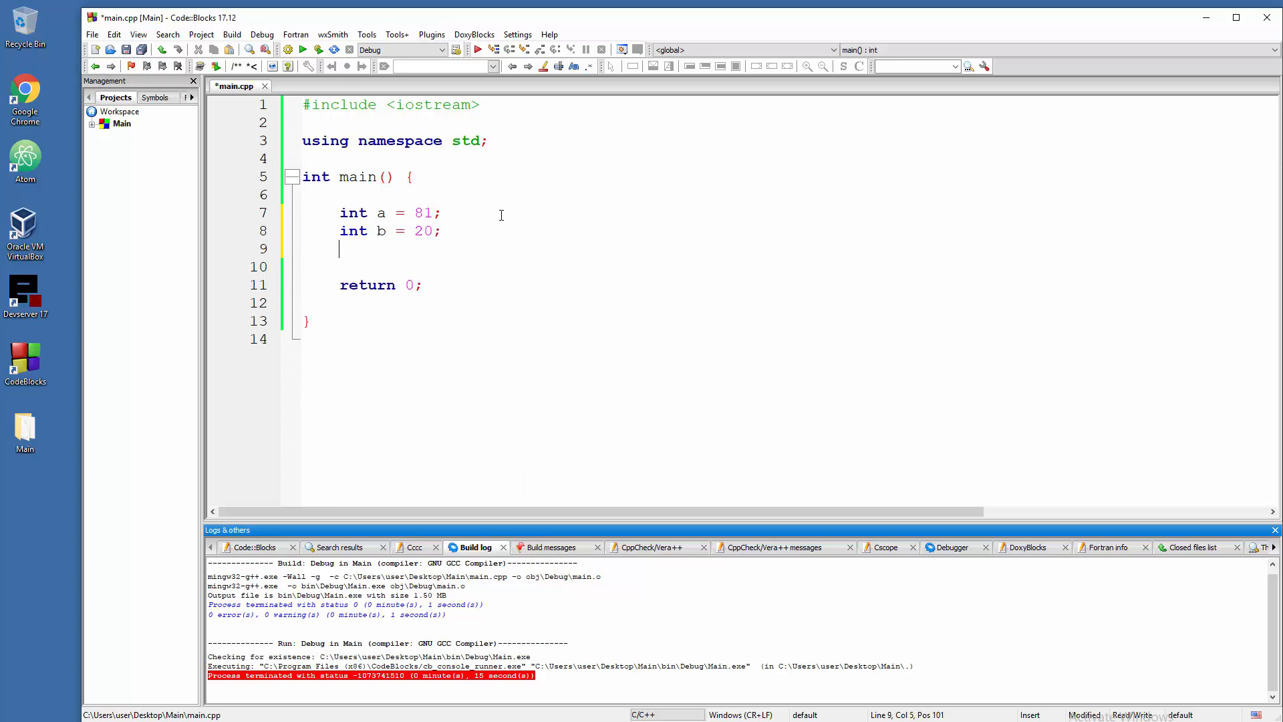
# - Write int add = a + b; and a copied line edited into int sub = a - b;
pyautogui.write('int')
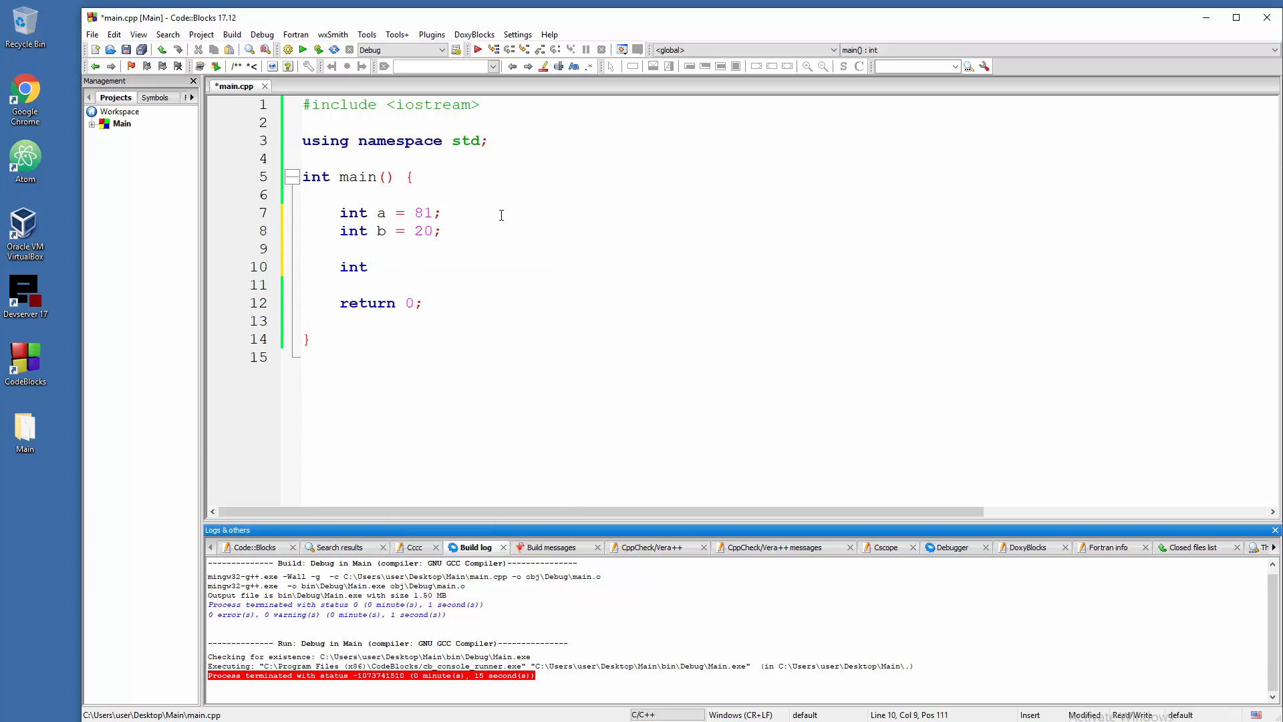
pyautogui.write('add')
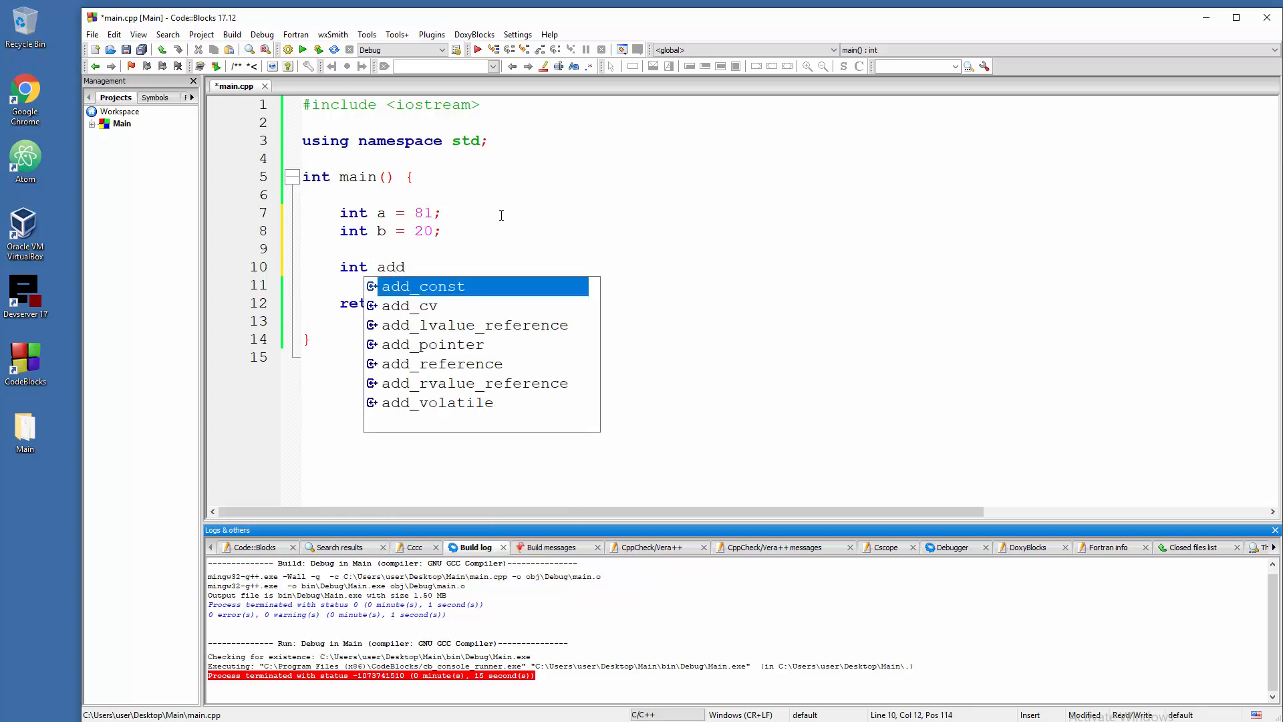
pyautogui.write('=')
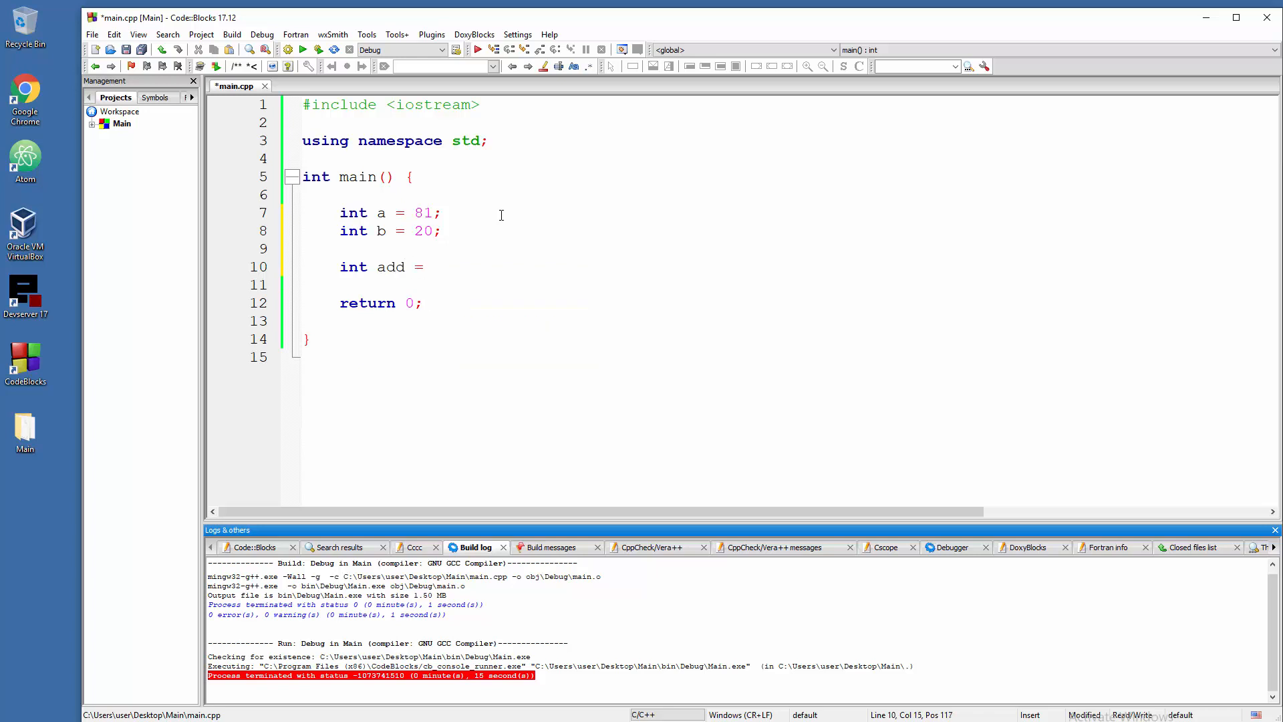
pyautogui.write('a + b;')
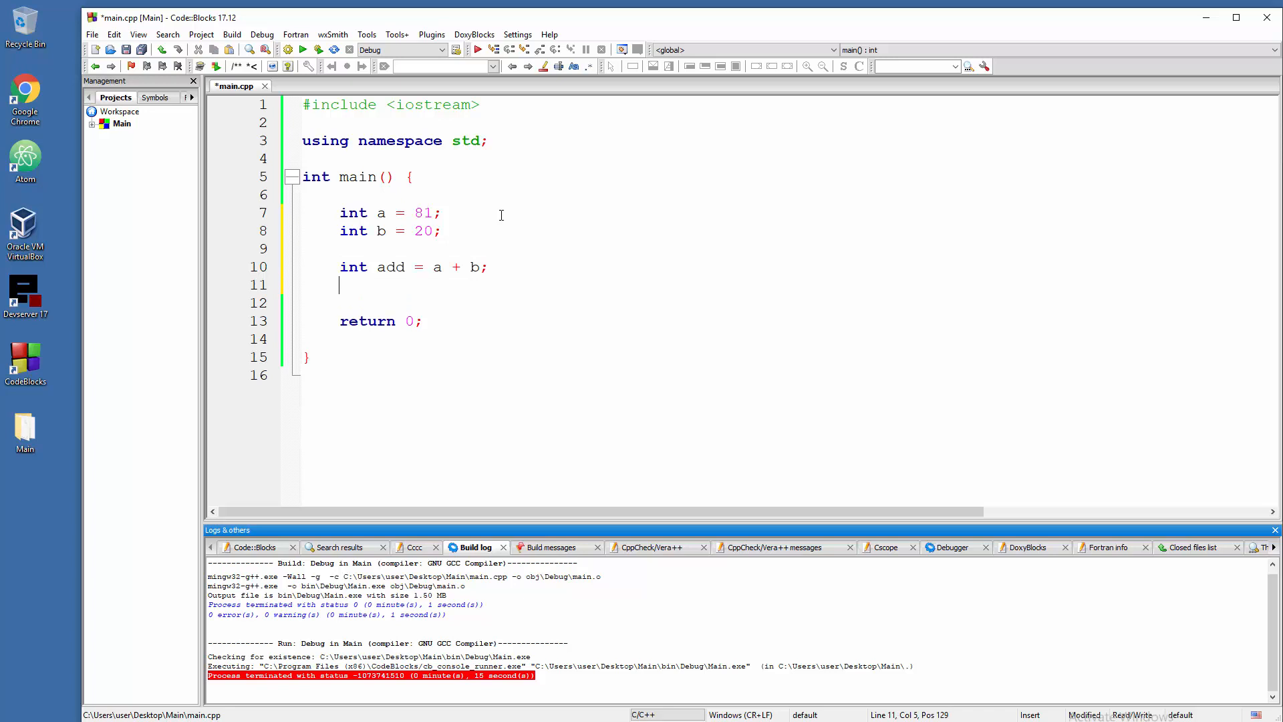
pyautogui.write('int add = a + b;')
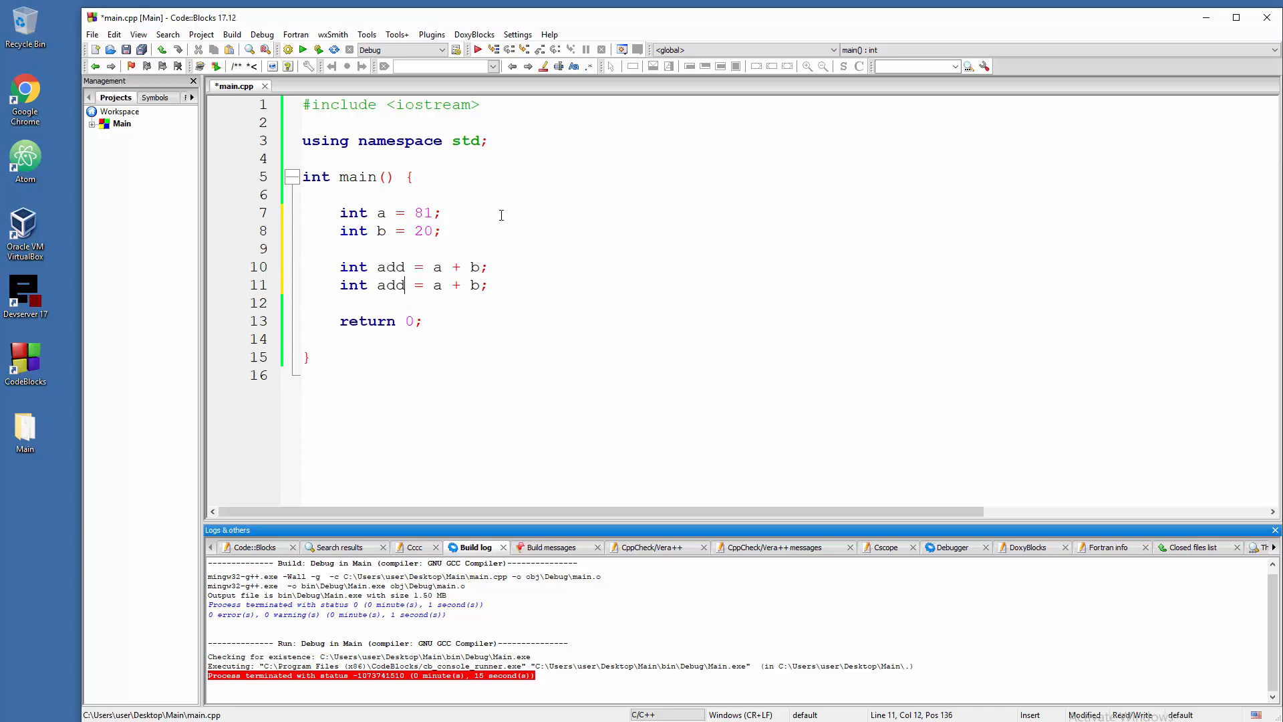
pyautogui.write('sub')
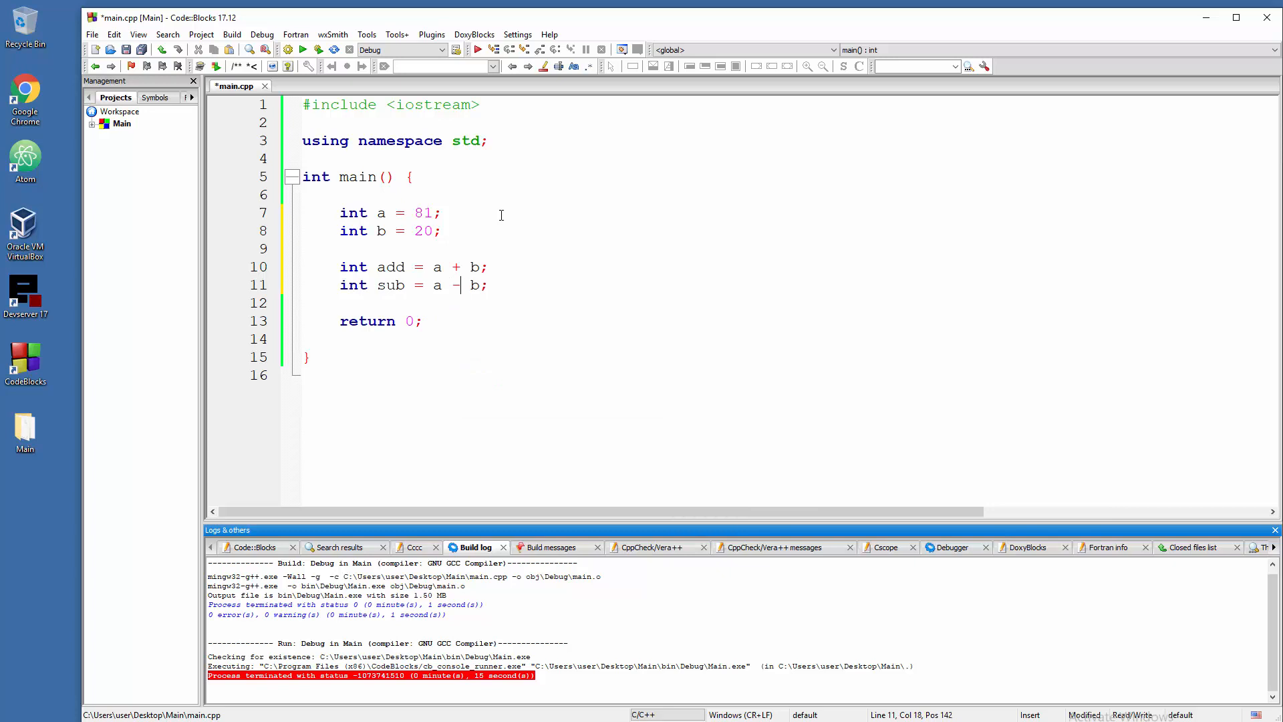
# - Write int mul = a * b; and int div = a / b;
pyautogui.write('int add = a + b;')
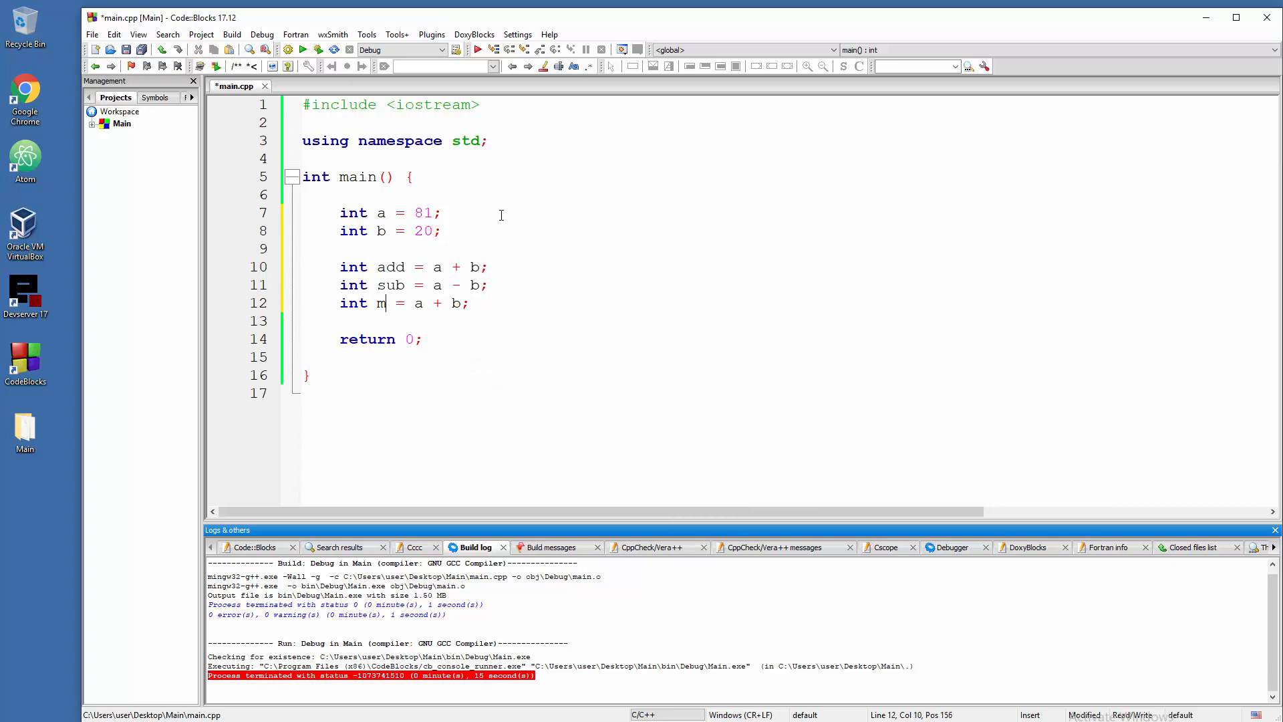
pyautogui.write('ul')
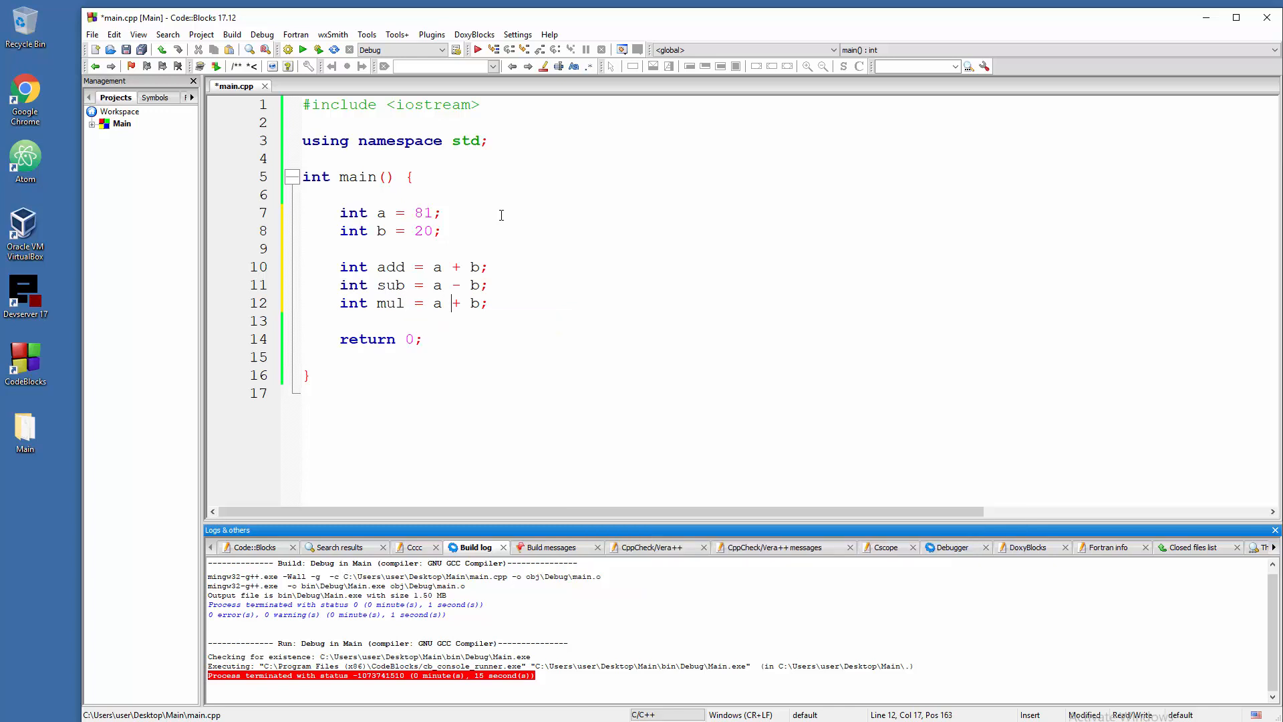
pyautogui.write('*')
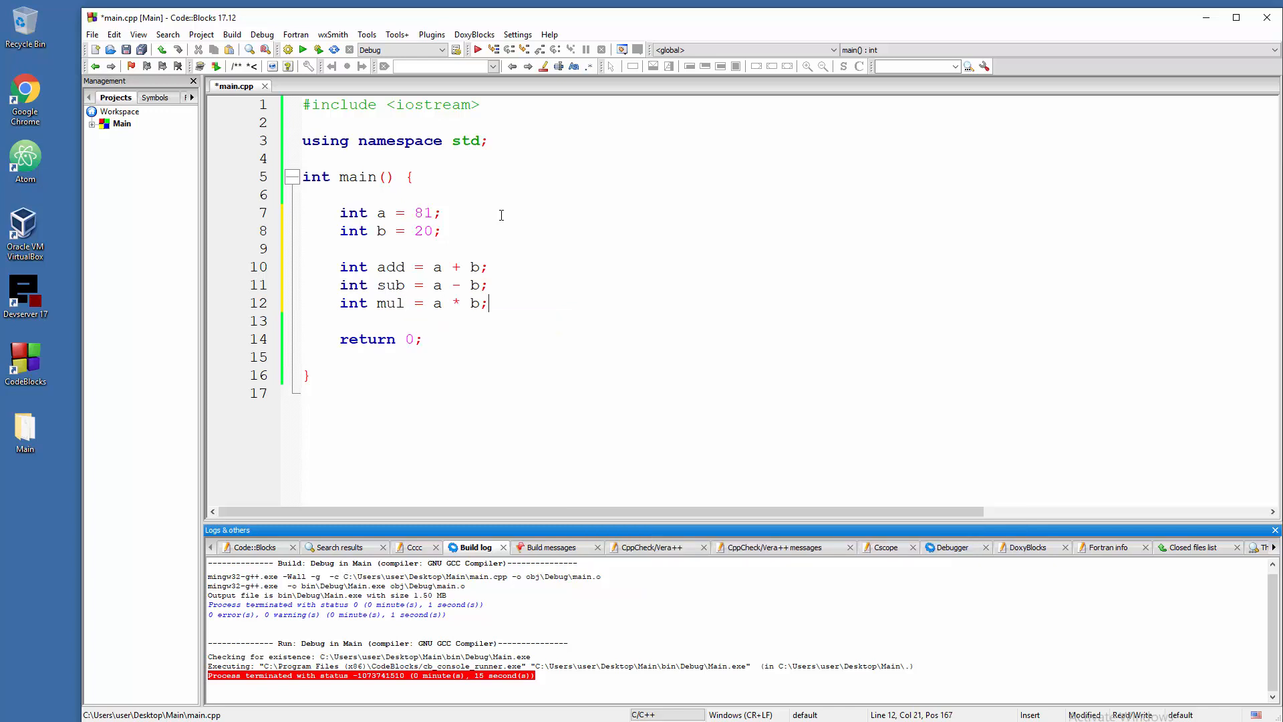
pyautogui.write('int div =')
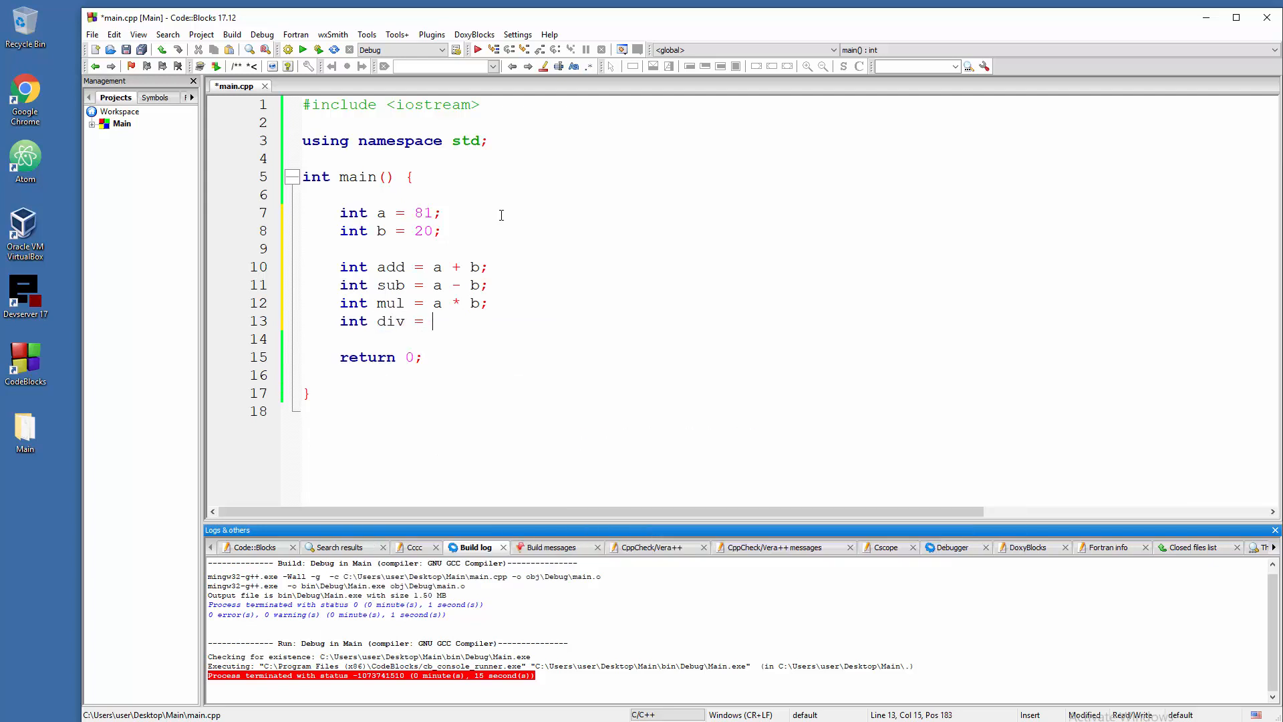
pyautogui.write('a /')
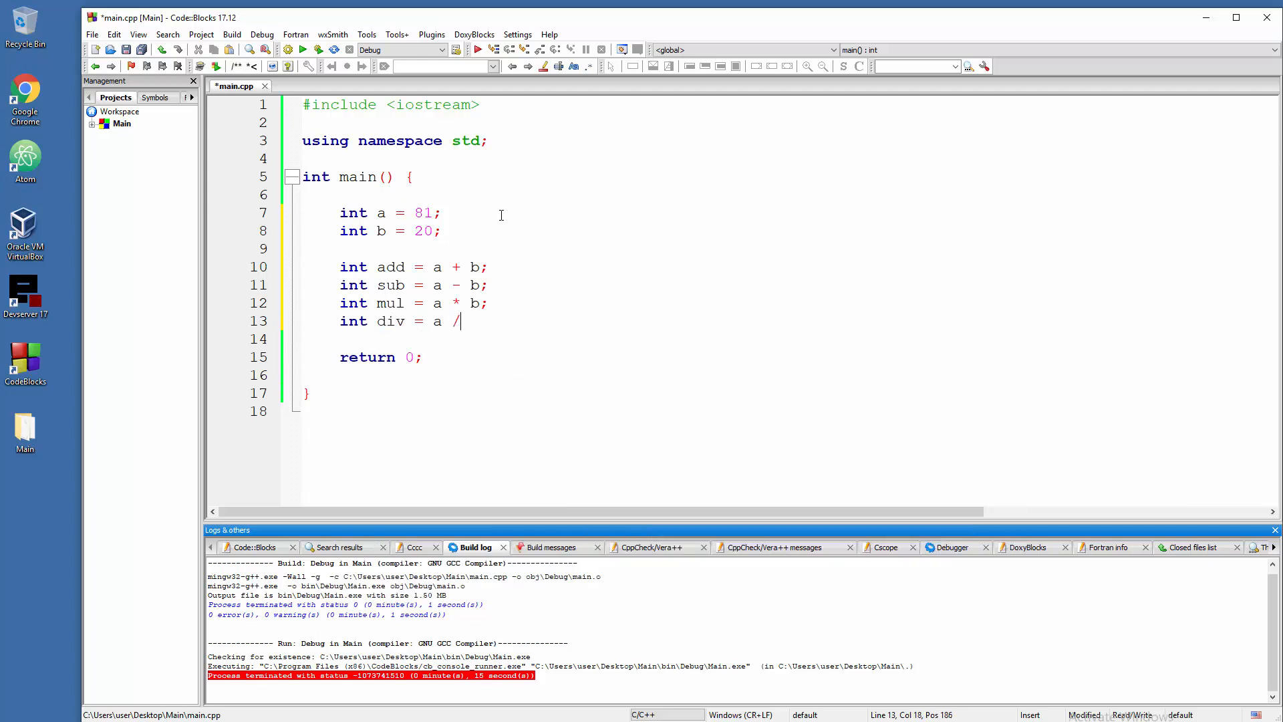
pyautogui.write('b;')
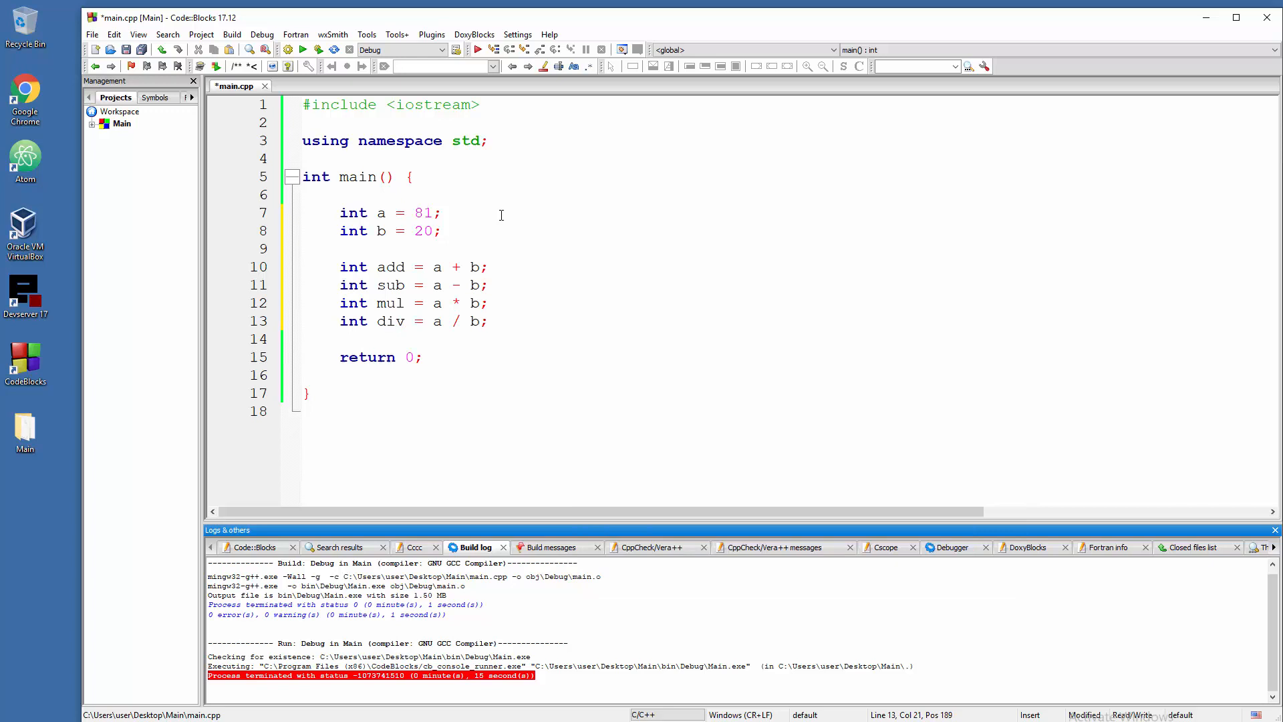
# - Write cout << "Add: " << add << endl; and start a new line below
pyautogui.write('co')
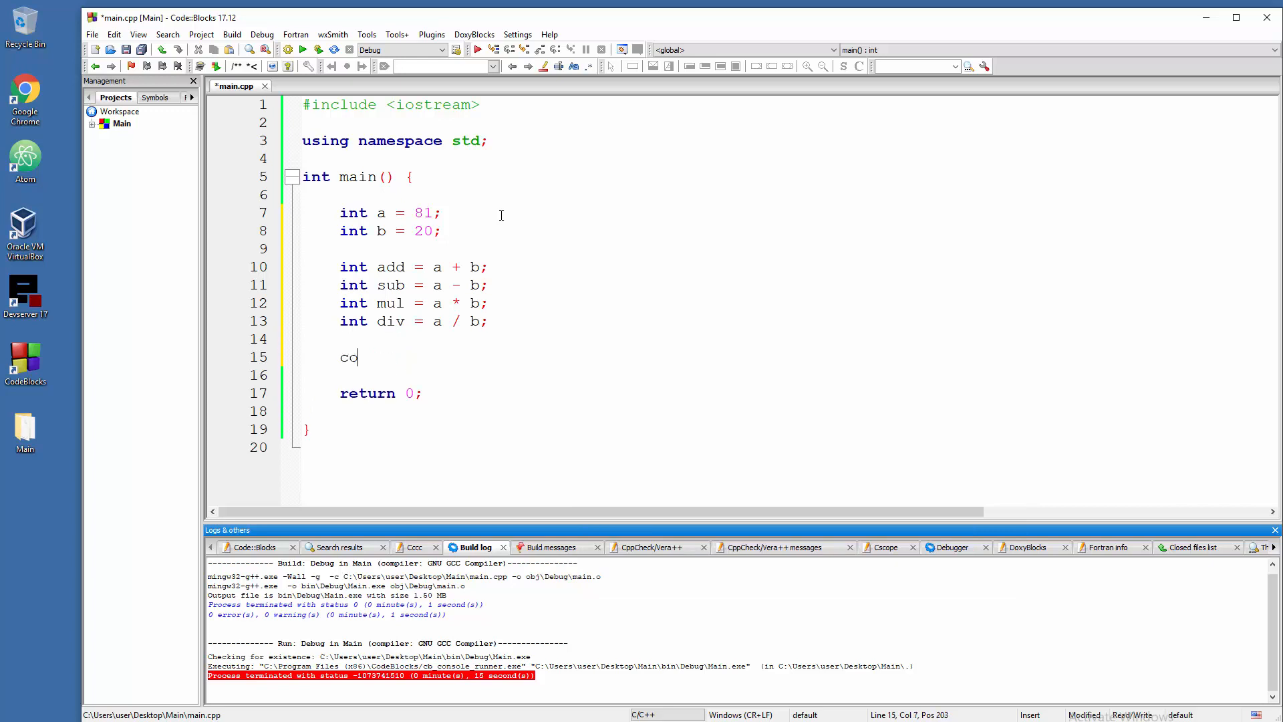
pyautogui.write('ut <<')
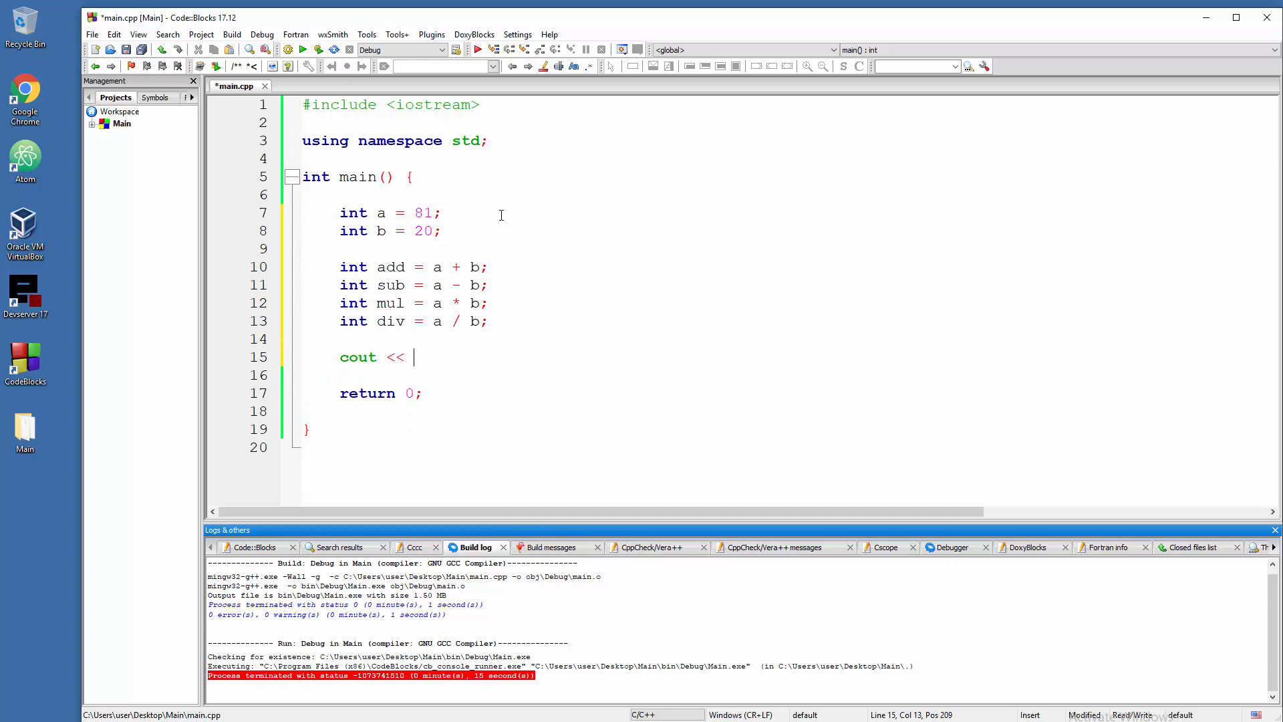
pyautogui.write('"A"')
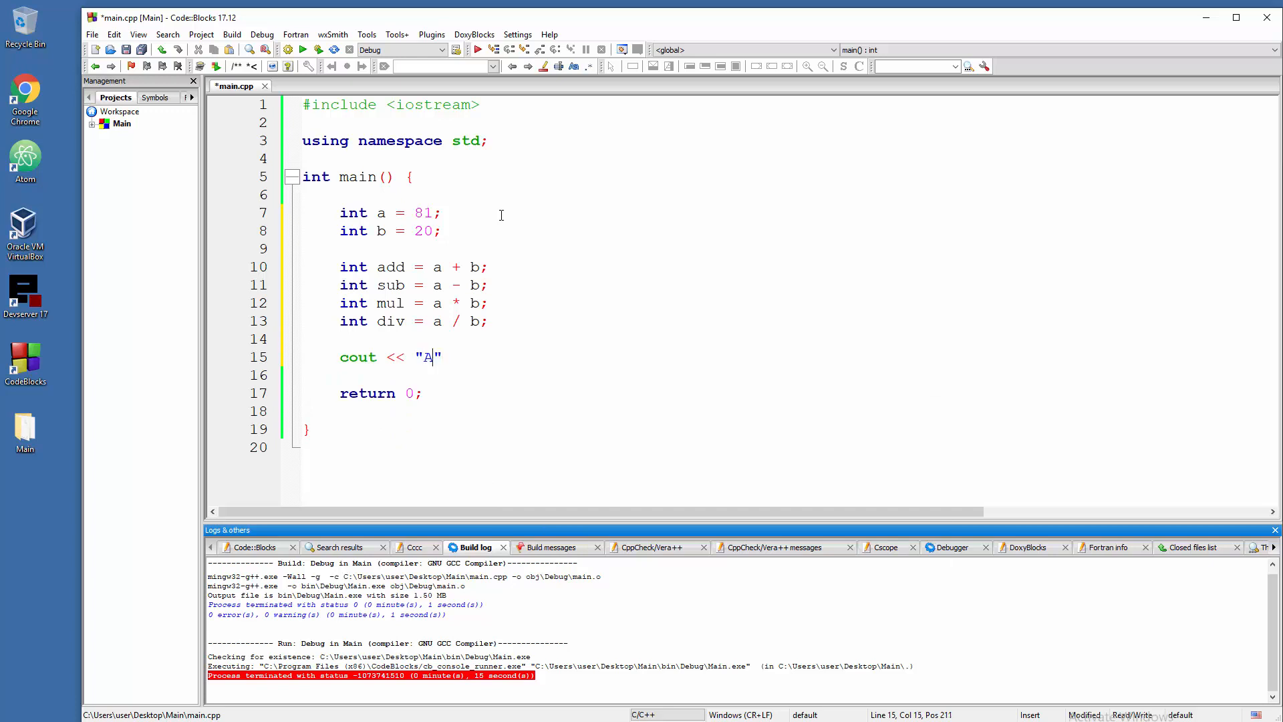
pyautogui.write('dd:')
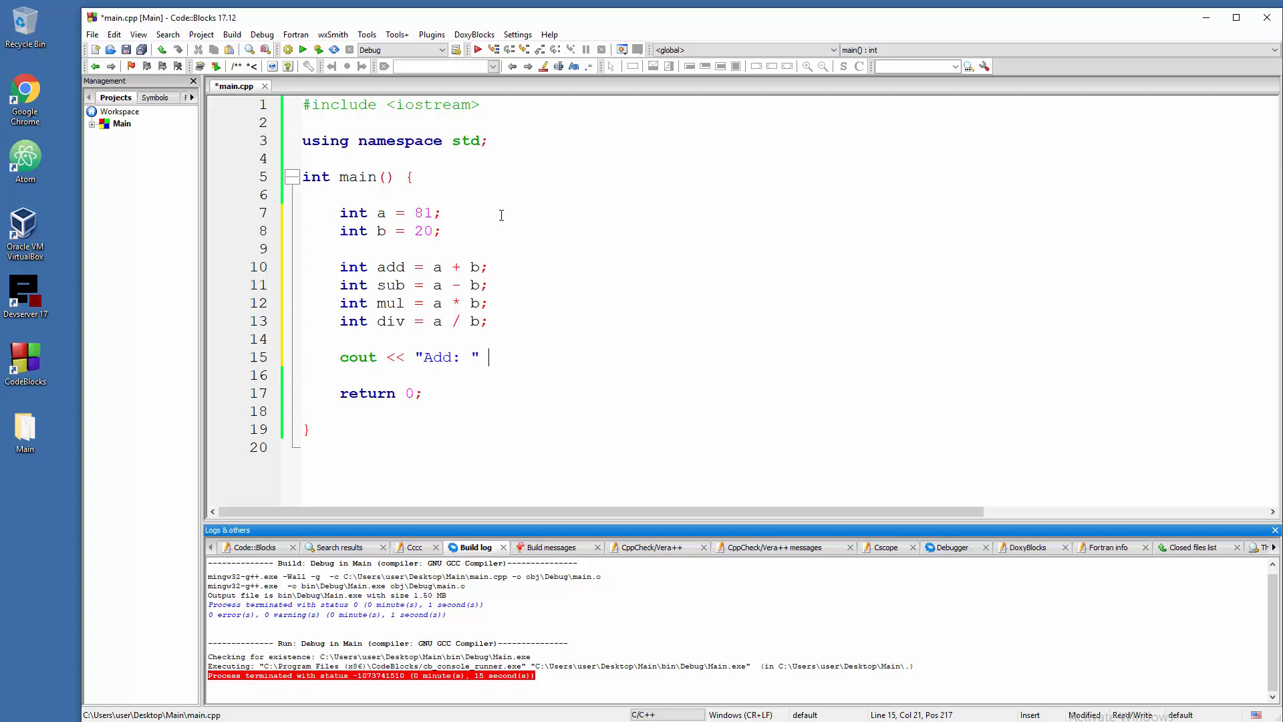
pyautogui.write('<<')
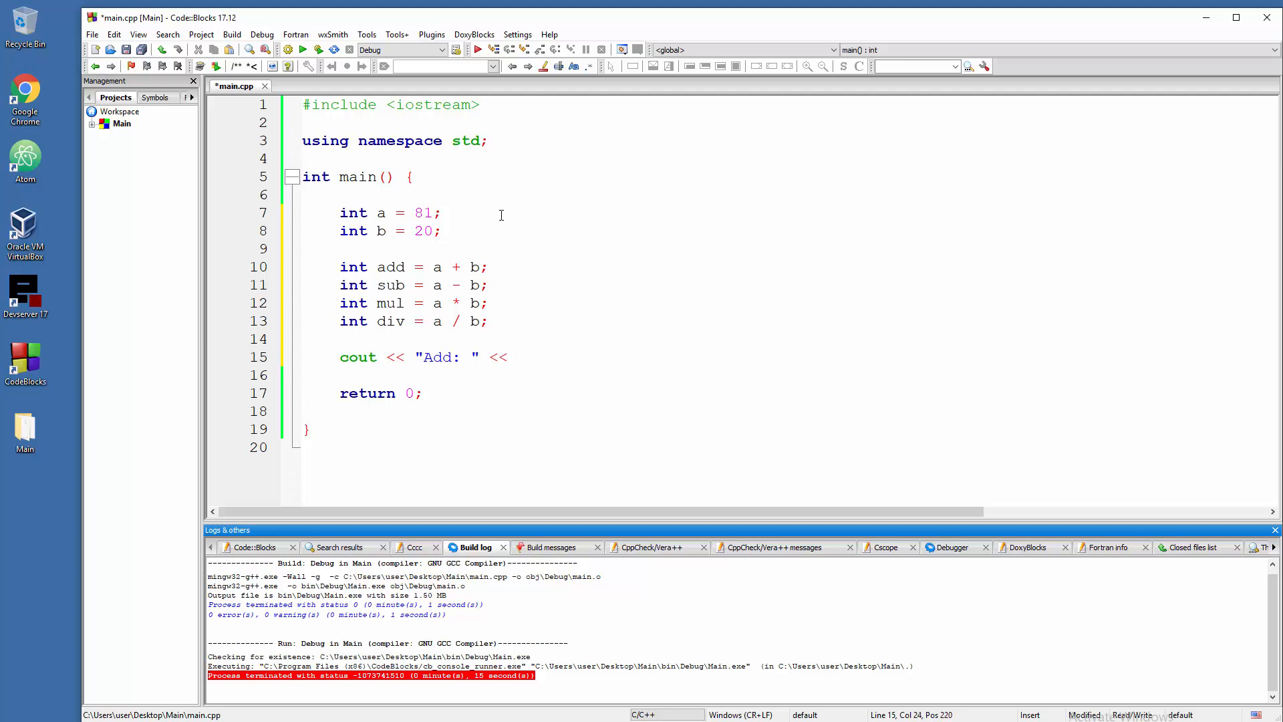
pyautogui.write('add')
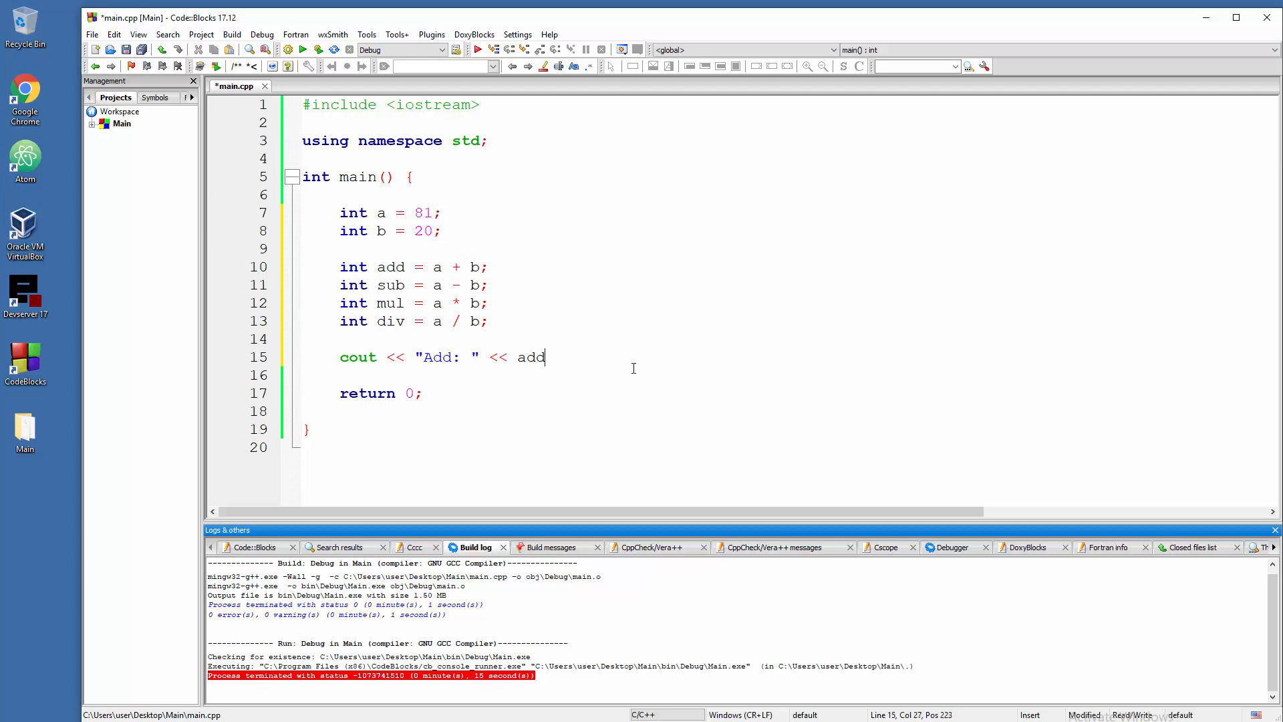
pyautogui.write('<< en')
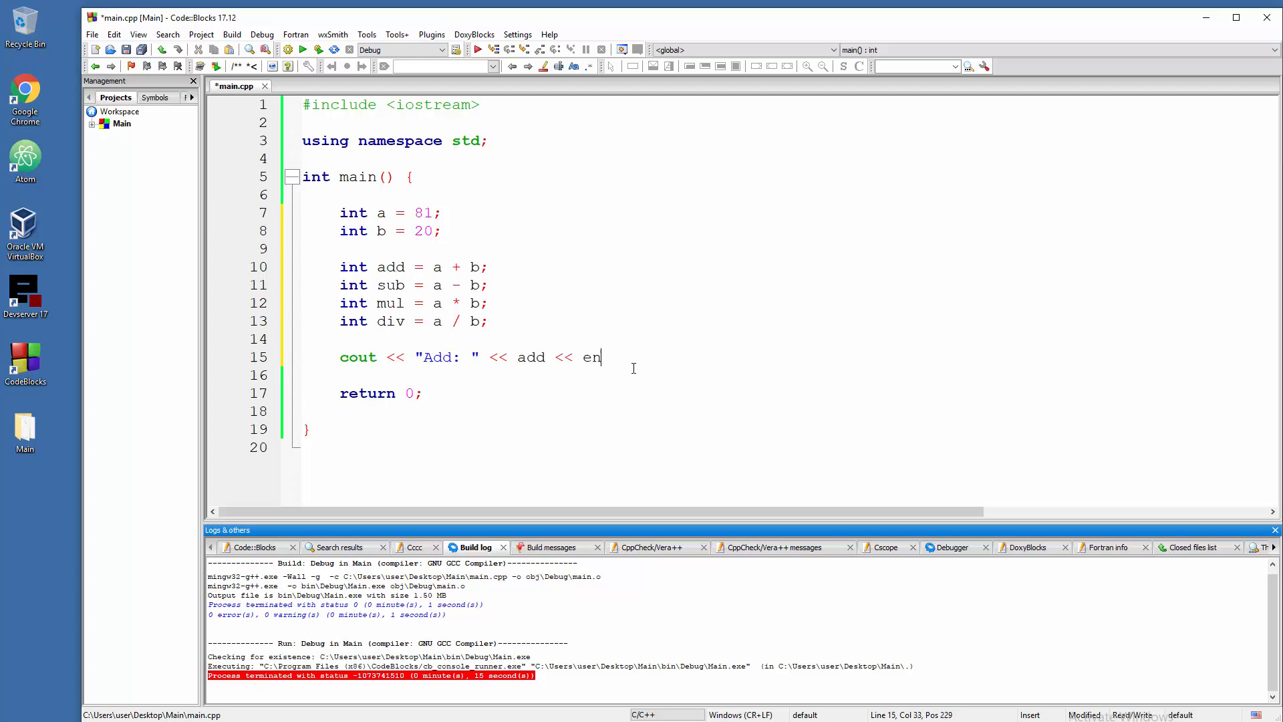
pyautogui.write('dl;')
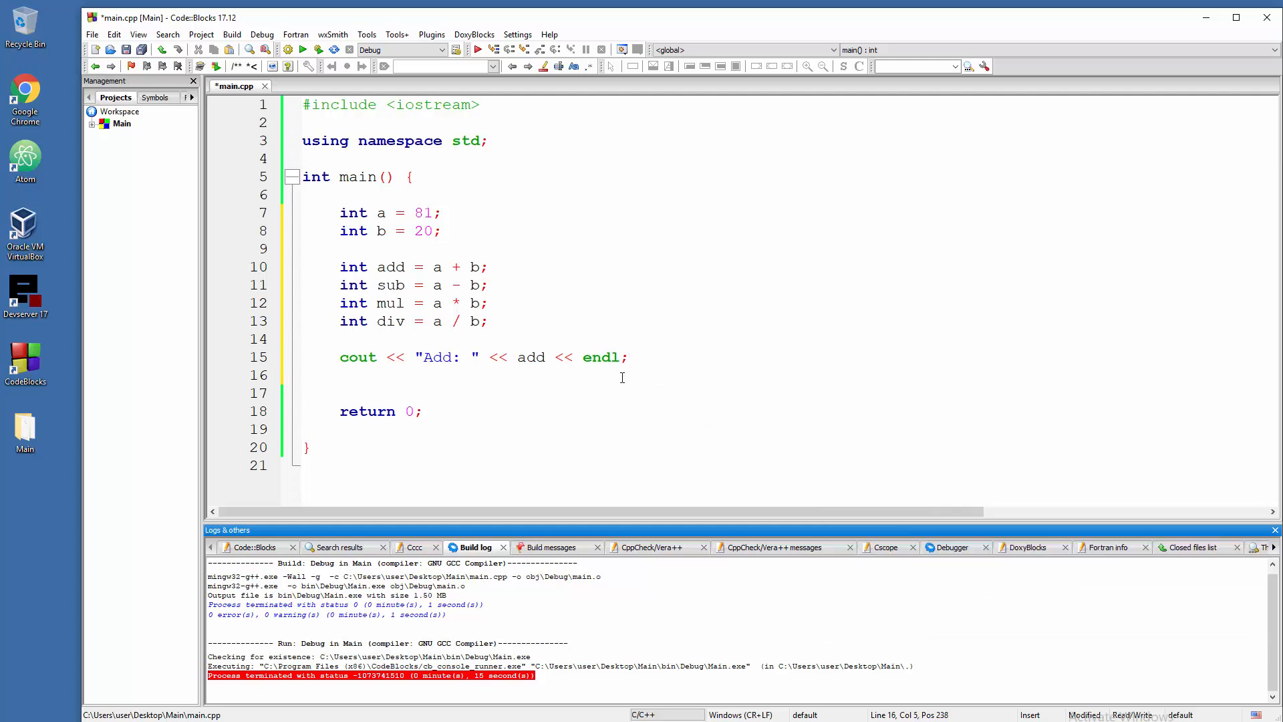
pyautogui.moveTo(373, 267); pyautogui.dragTo(464, 266)
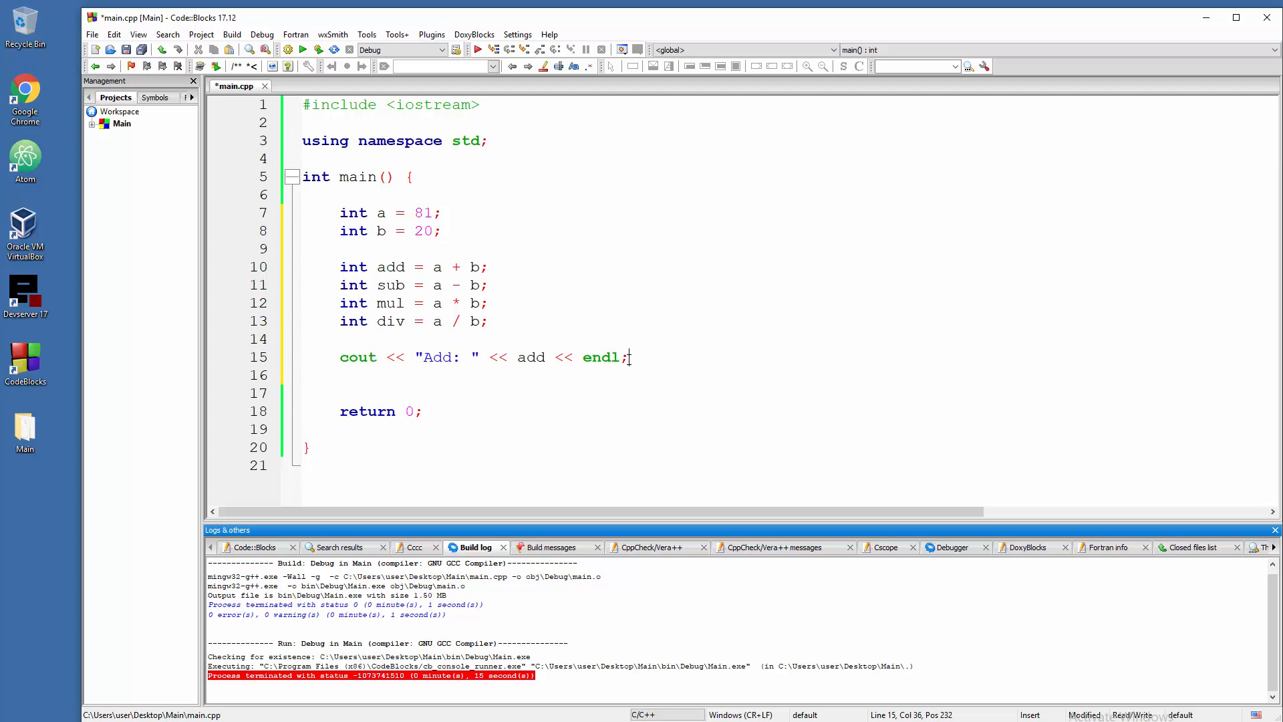
pyautogui.moveTo(502, 276)
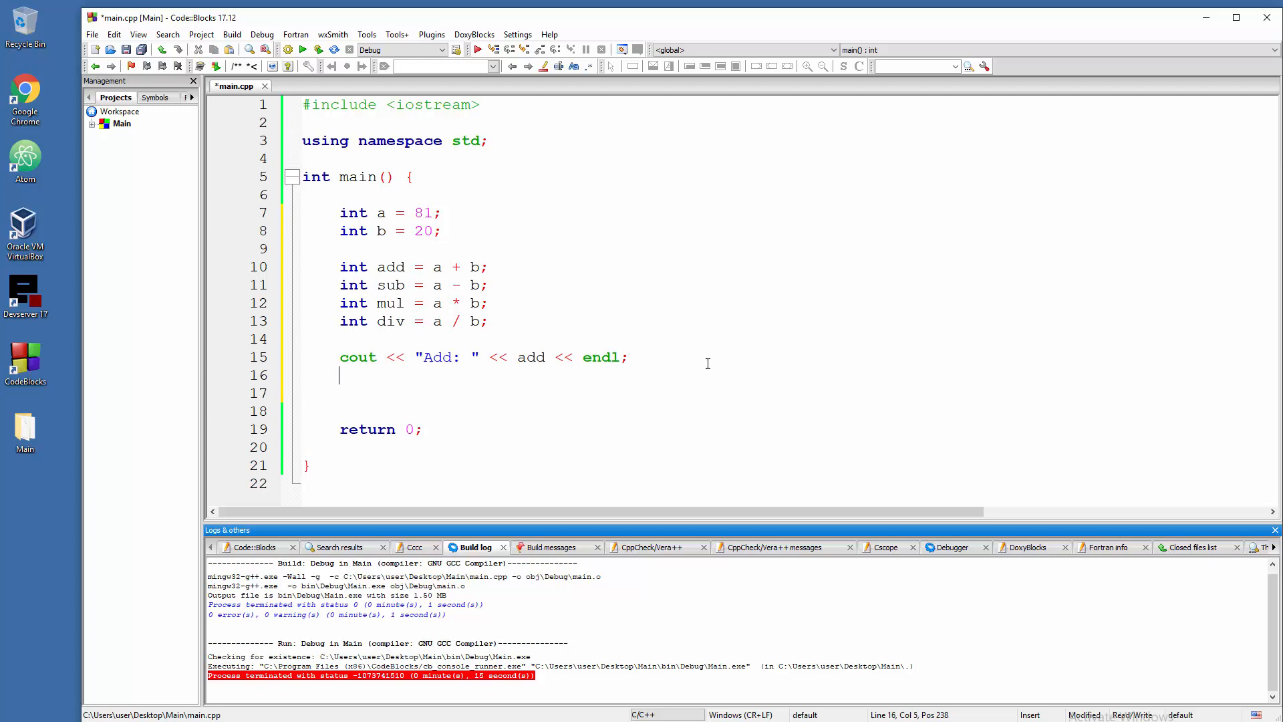
# - Write cout << "Sub: " << sub << endl; and duplicate that line
pyautogui.write('cout <<')
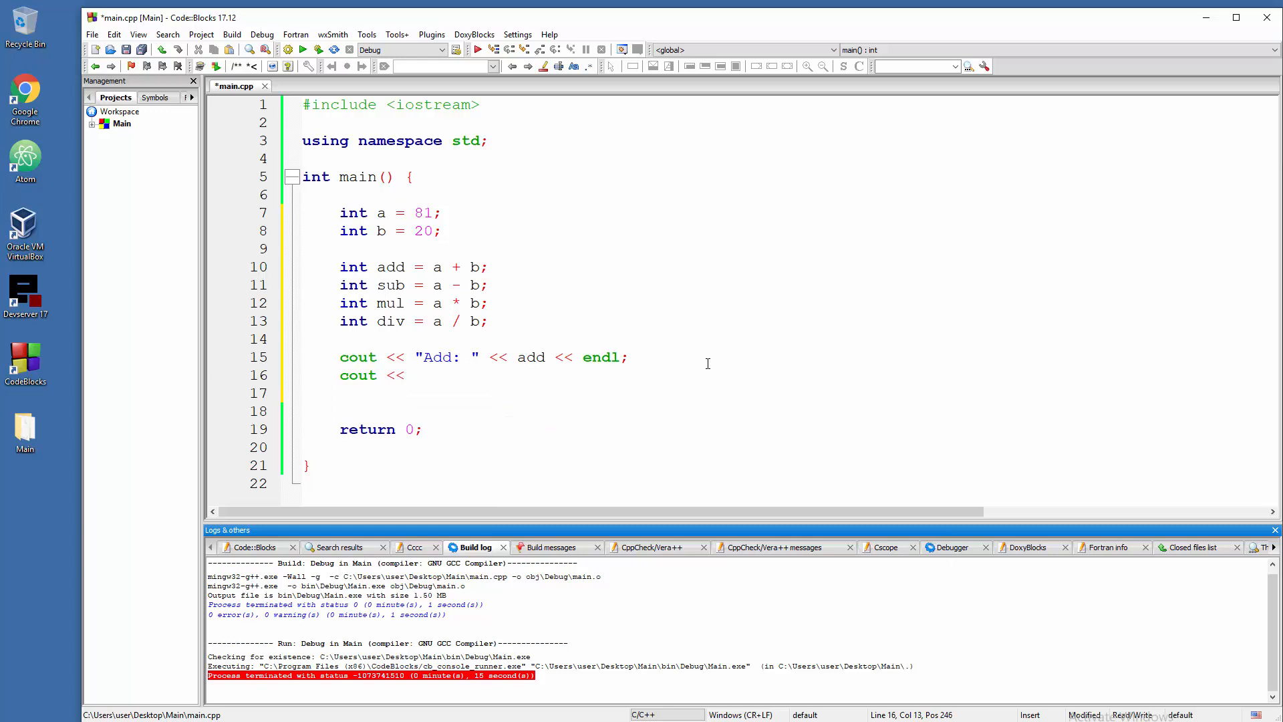
pyautogui.write('Sub:')
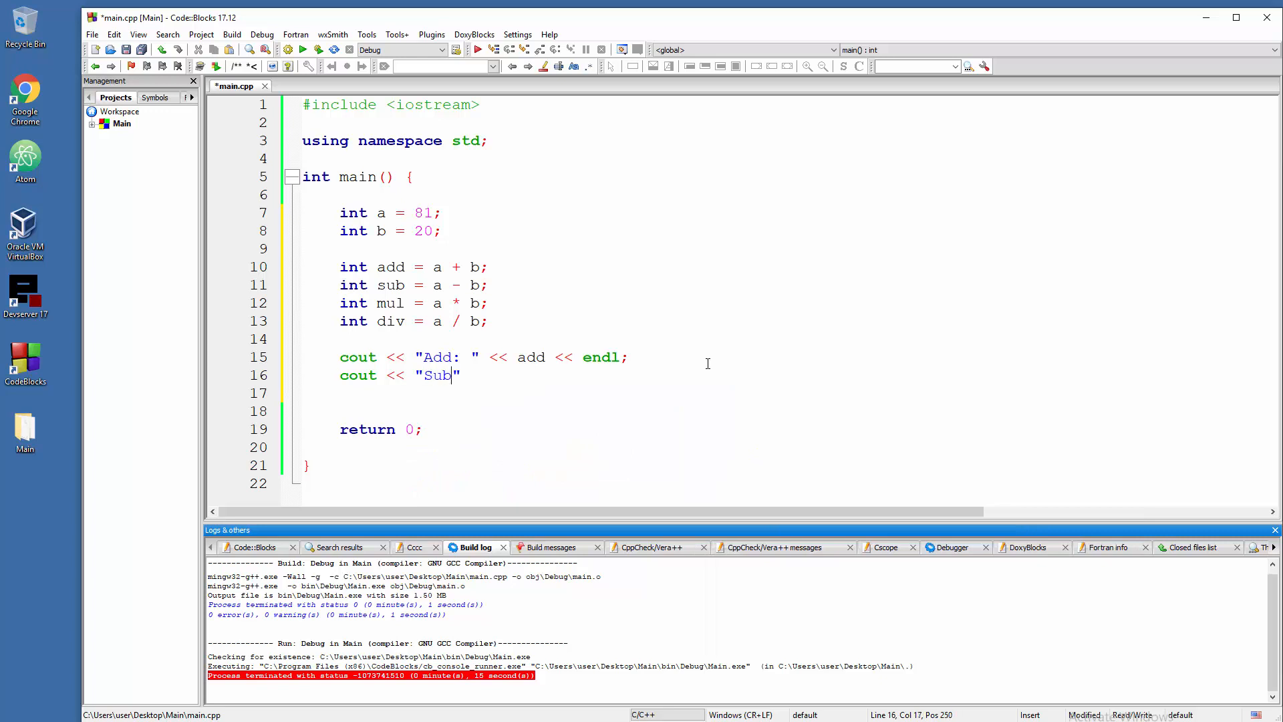
pyautogui.write(': " <<')
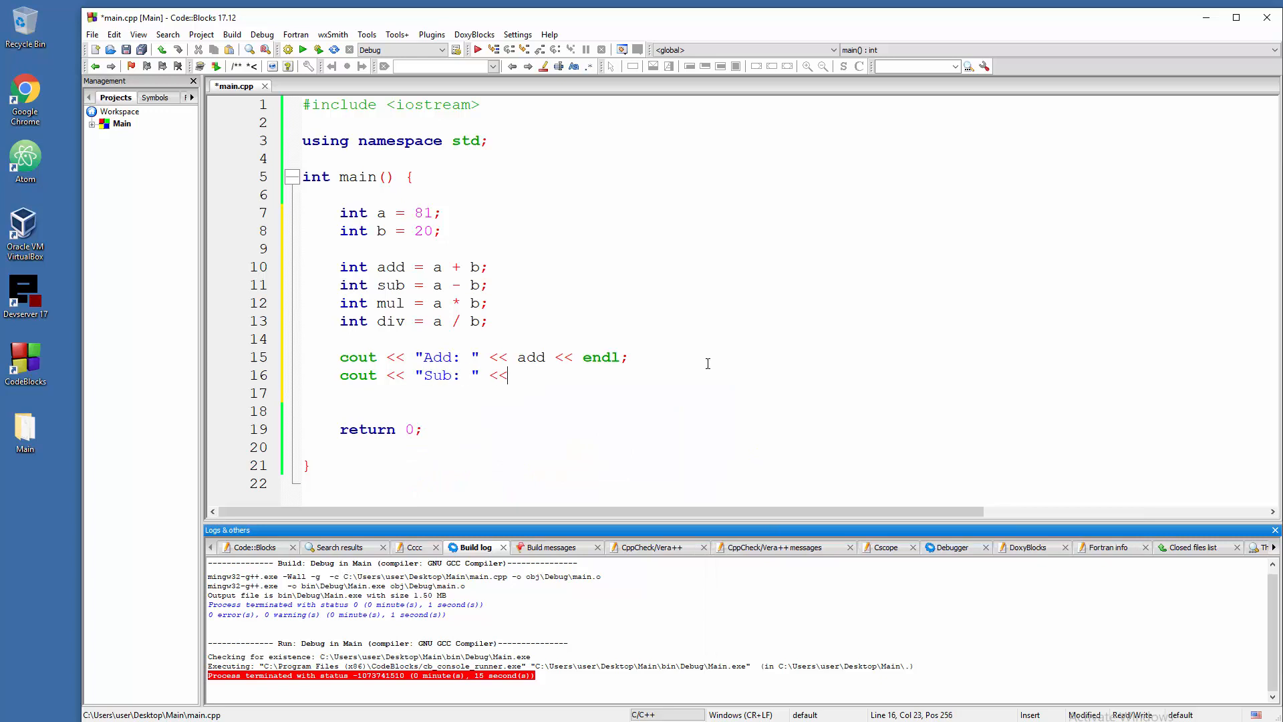
pyautogui.write('sub')
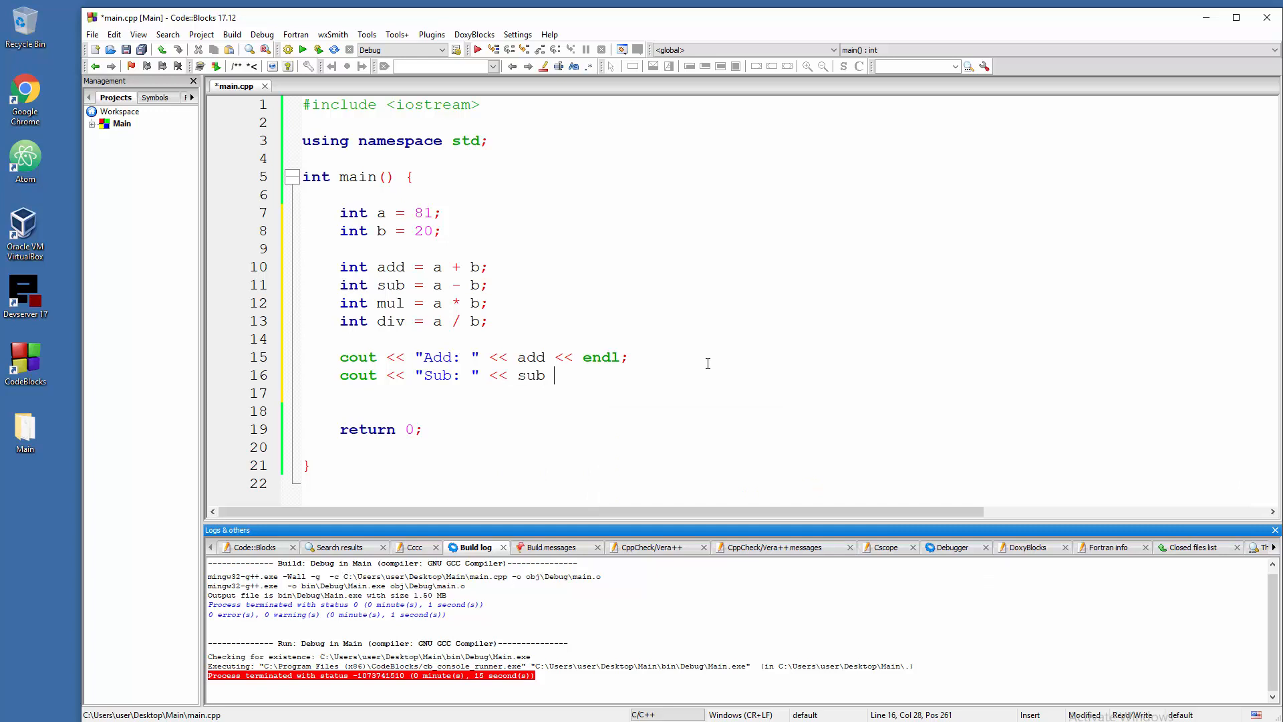
pyautogui.write('<< endl')
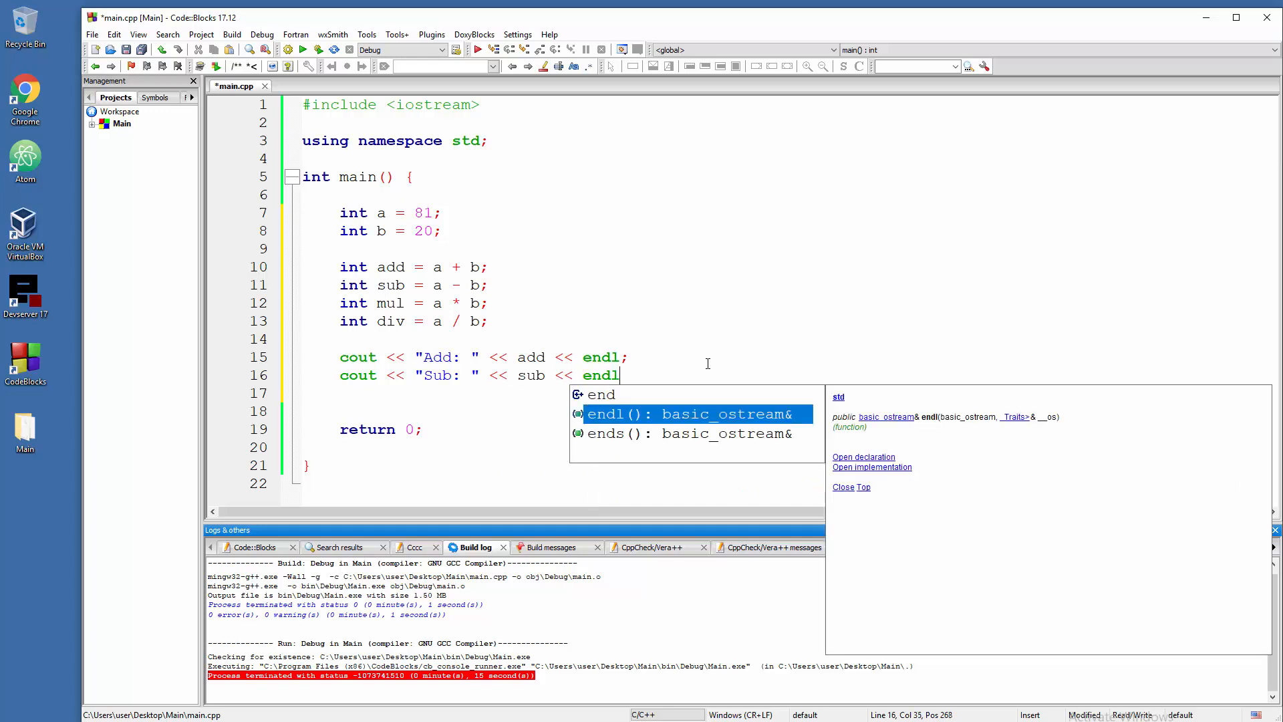
pyautogui.write(';')
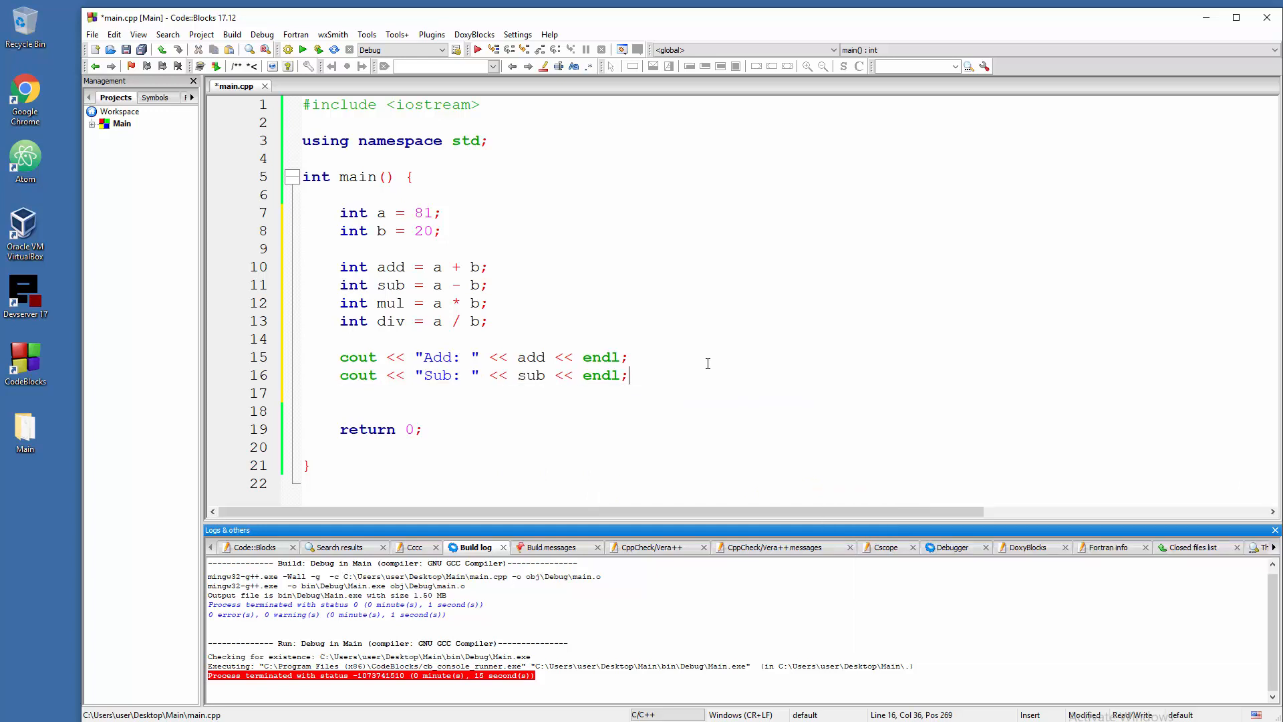
pyautogui.write('cout << "Sub: " << sub << endl;')
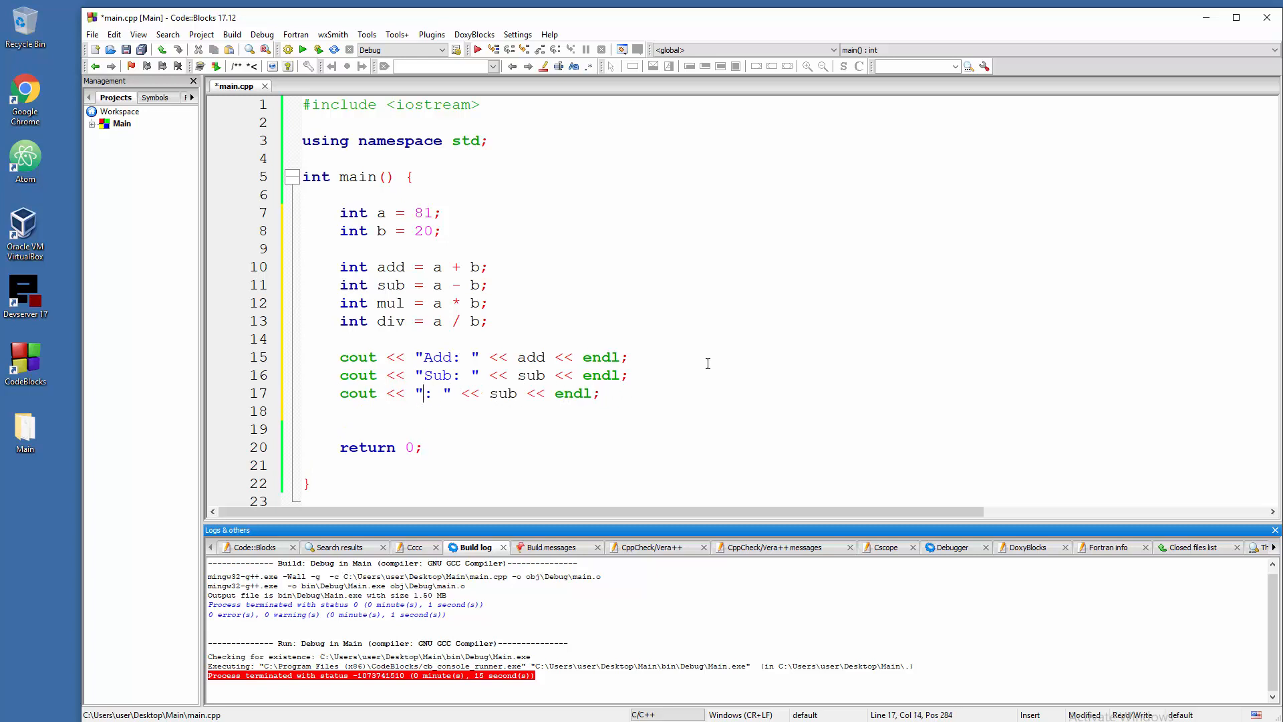
# - Edit the copies into the Mul: mul and Div: div output lines
pyautogui.write('Mul')
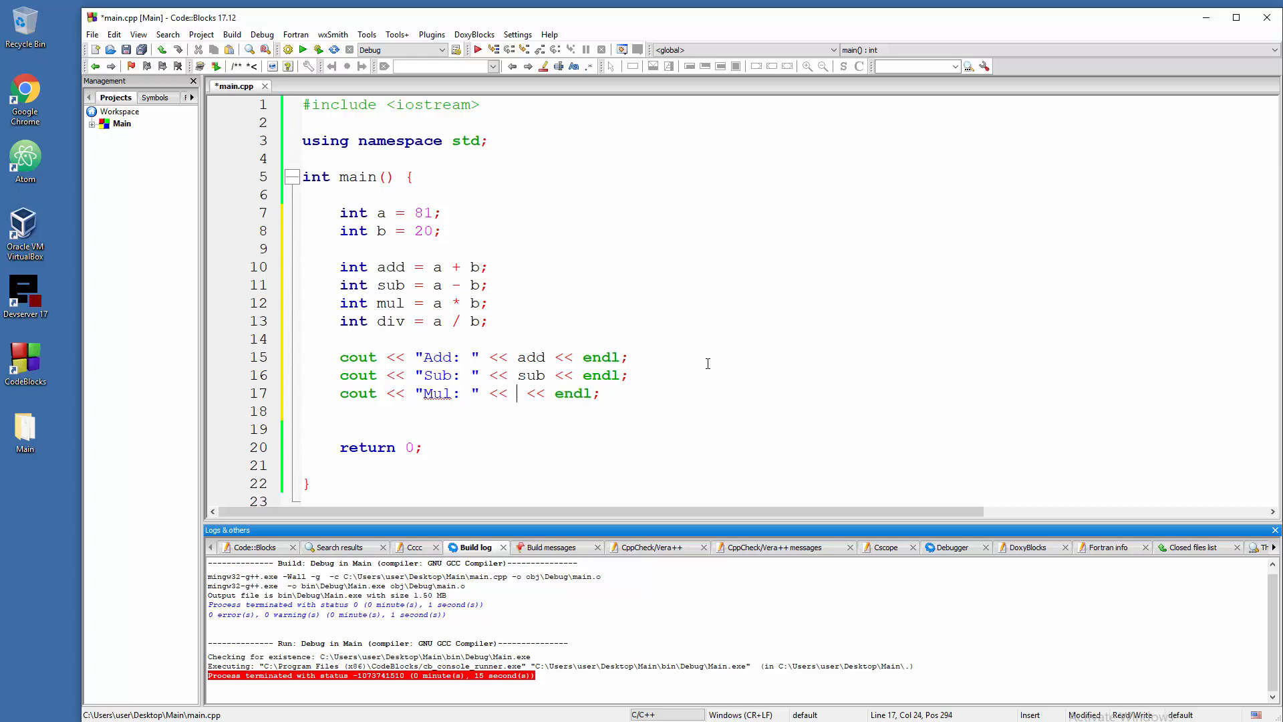
pyautogui.write('mul << endl;')
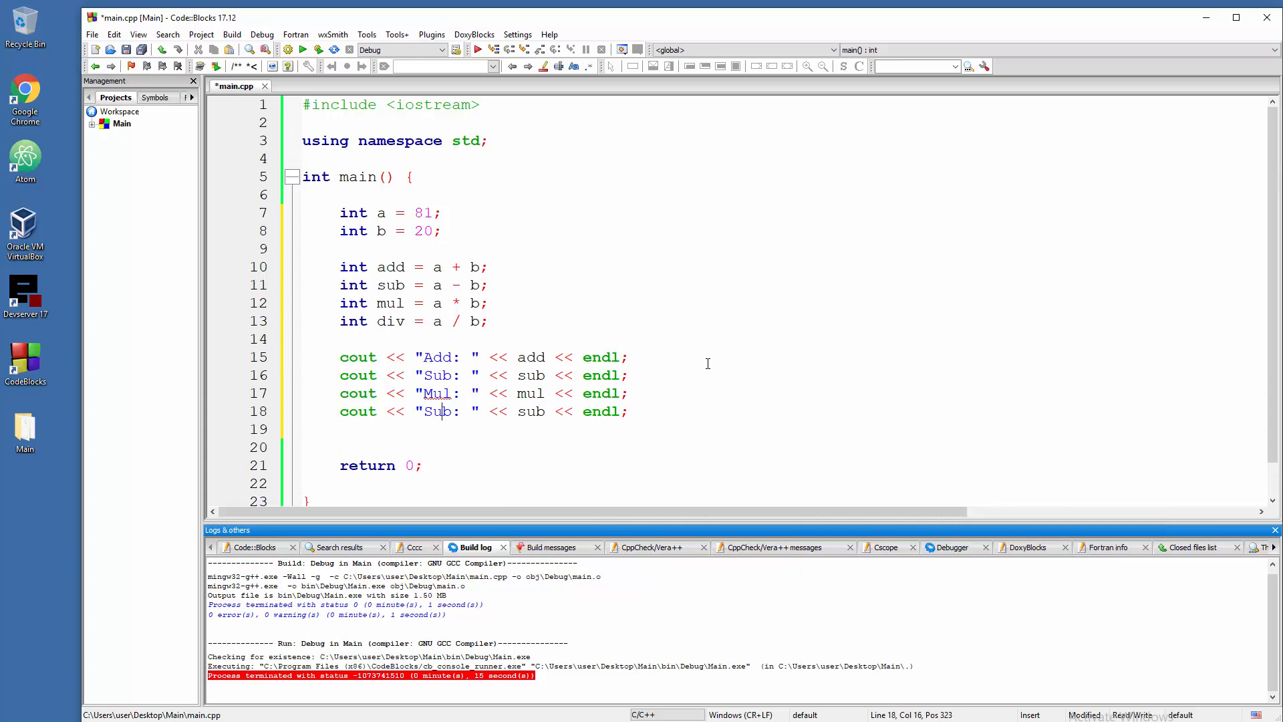
pyautogui.write('Di')
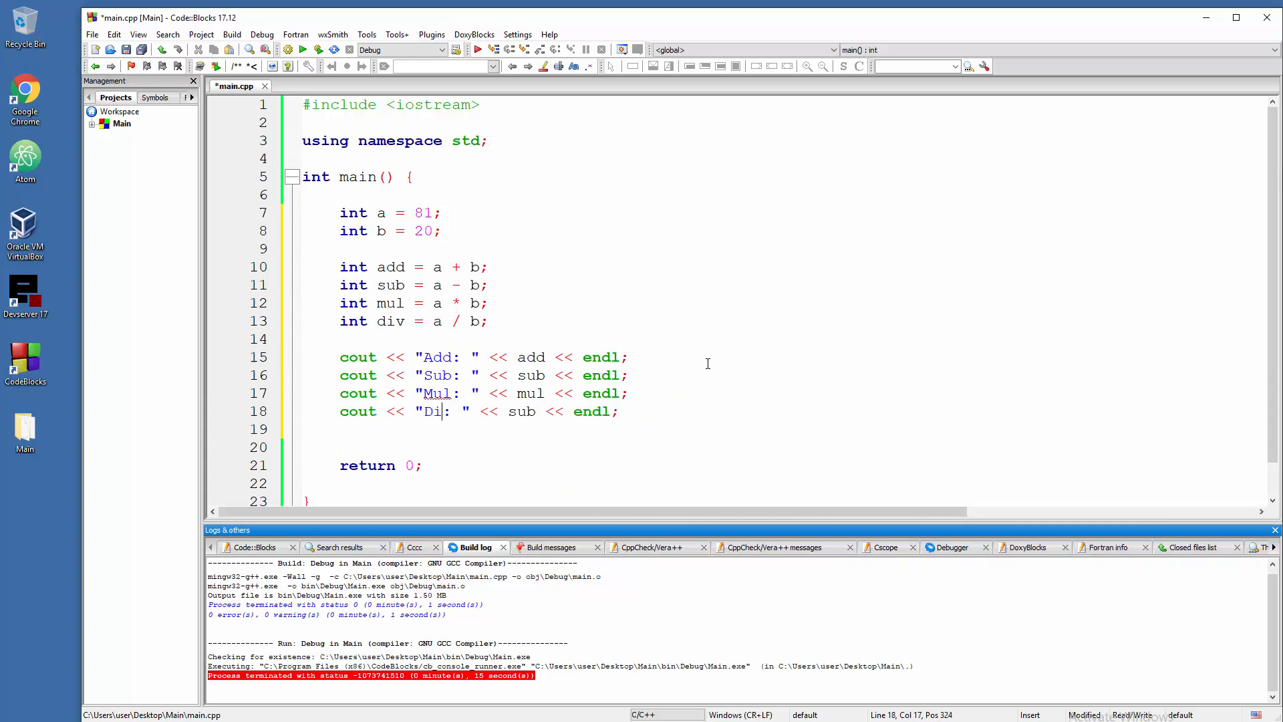
pyautogui.write('v:')
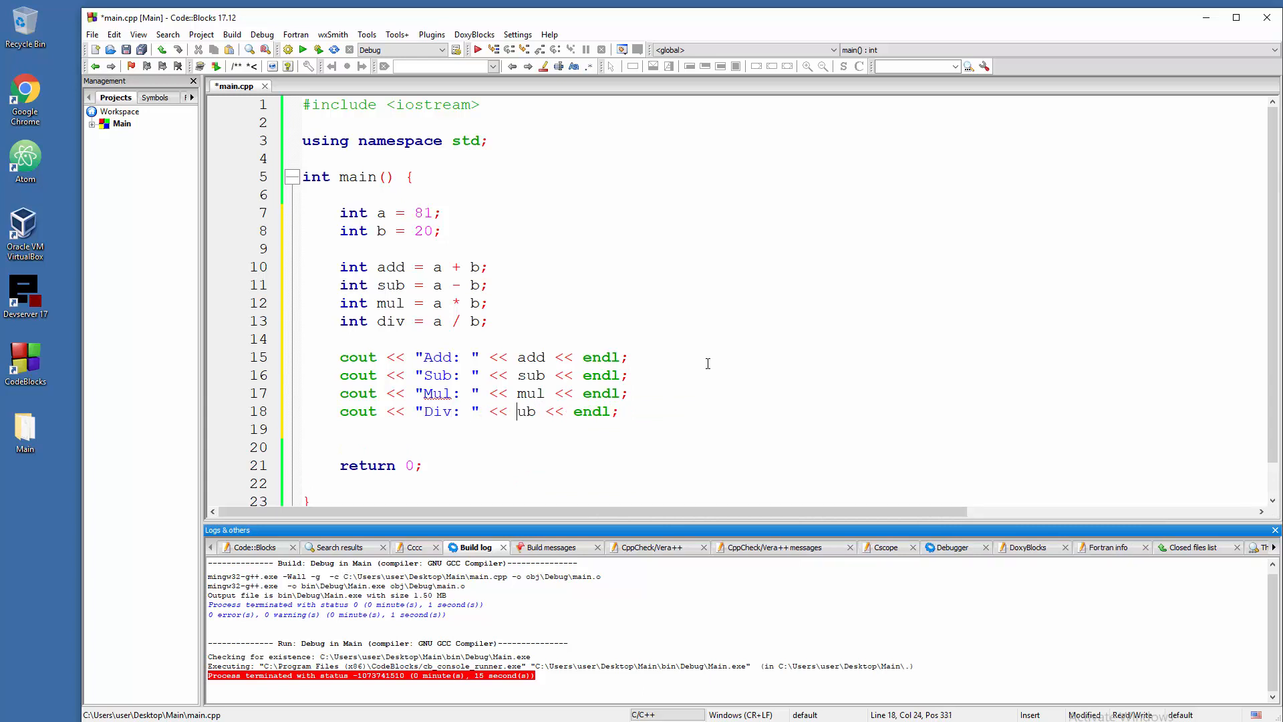
pyautogui.write('div')
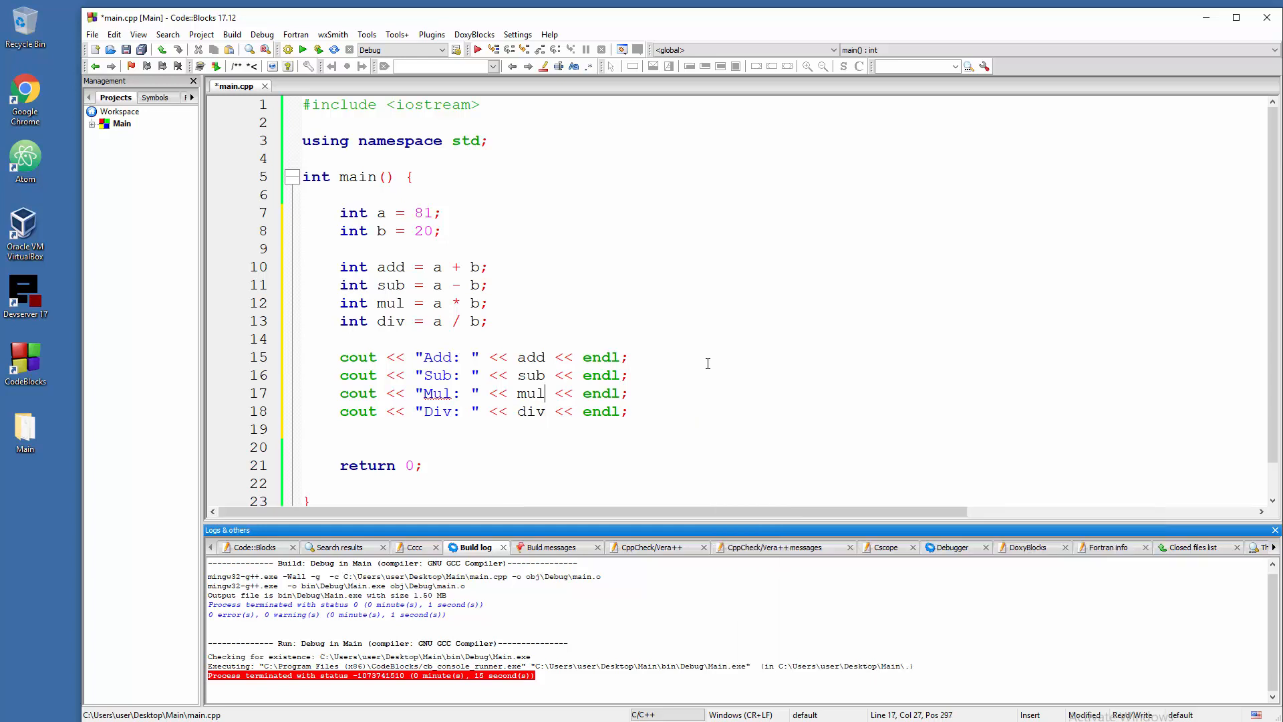
pyautogui.write('cout')
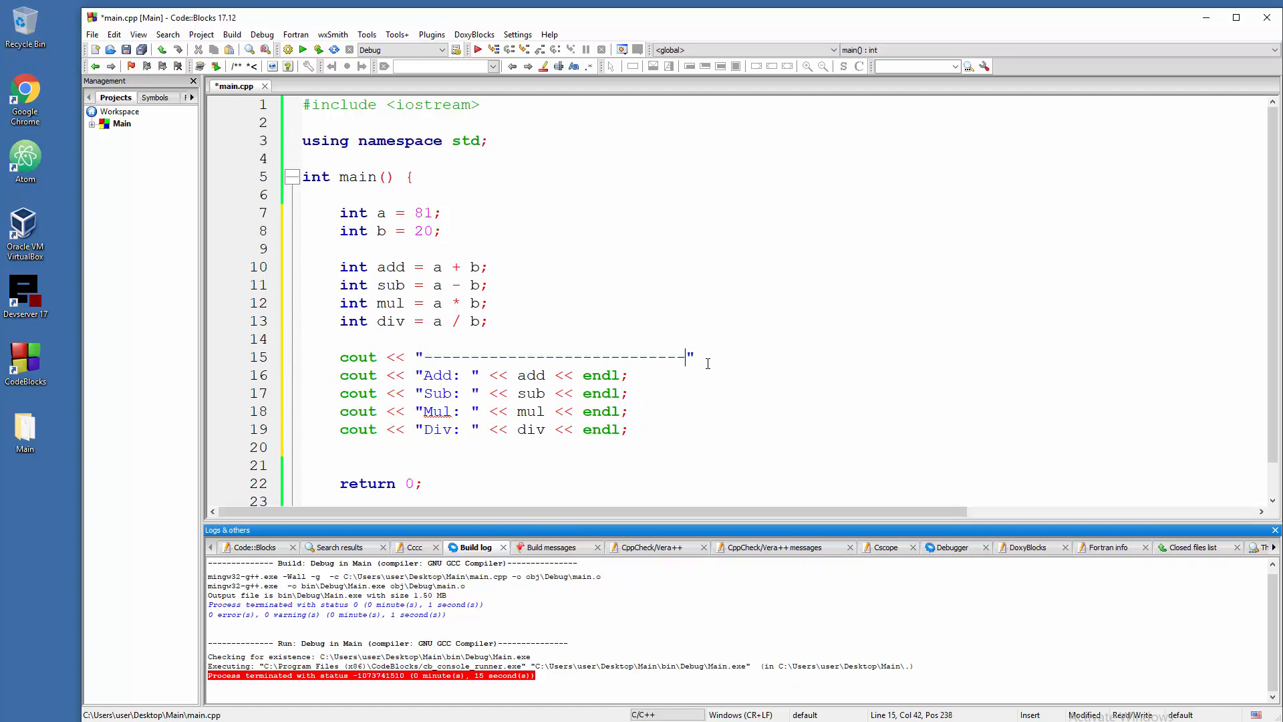
# - Frame the results with cout << "----------------------------" << endl; lines and save main.cpp
pyautogui.write('<<')
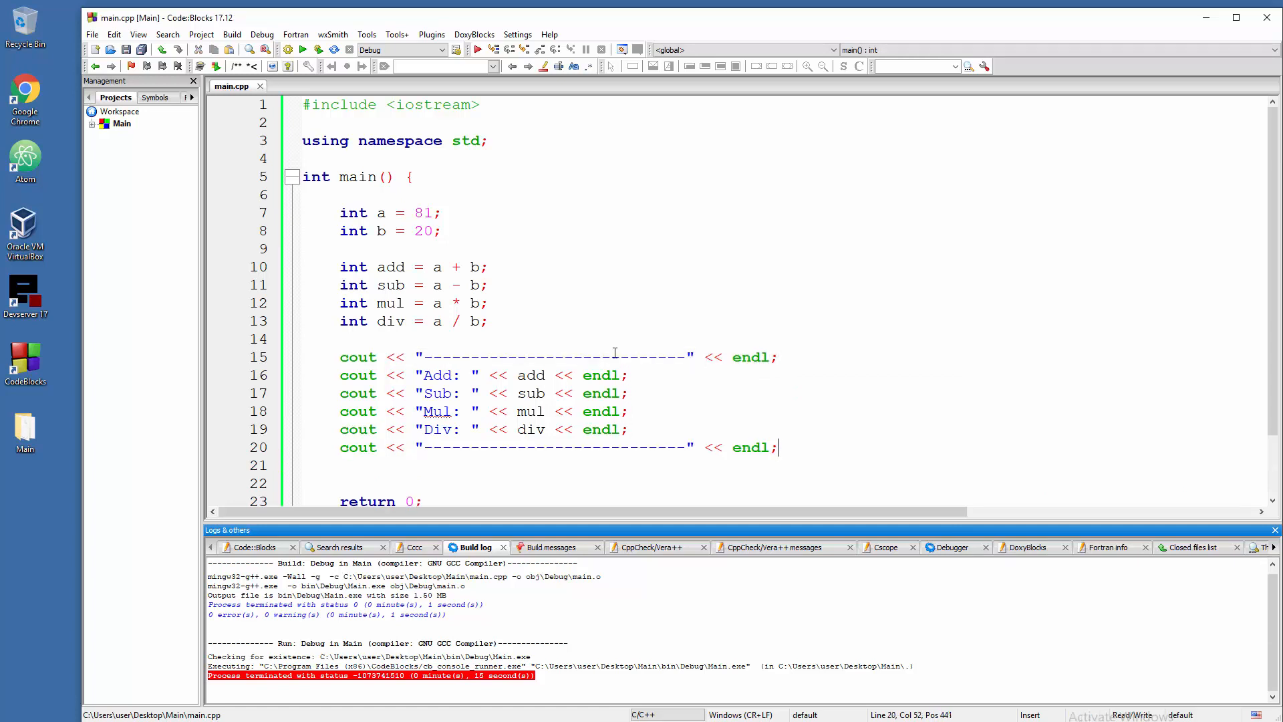
pyautogui.click(443, 284)
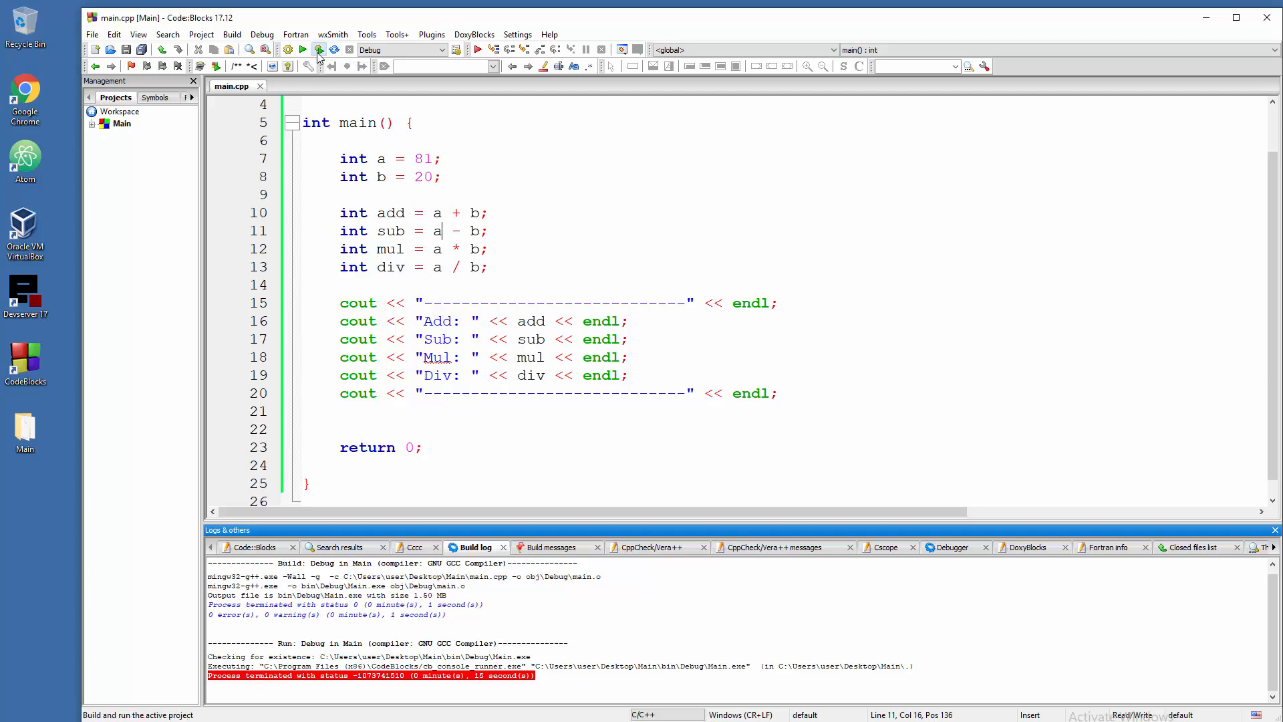
# - Build and run, confirm Add: 101, Sub: 61, Mul: 1620, Div: 4, then close the console
pyautogui.click(318, 50)
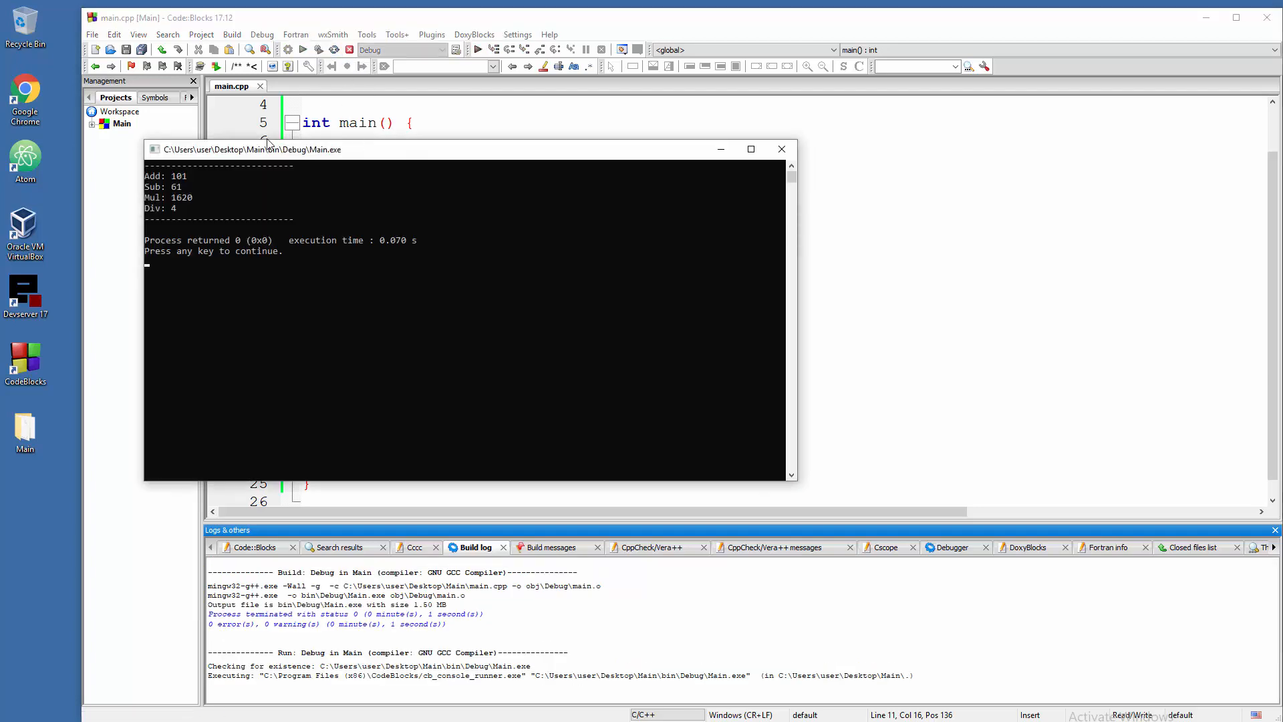
pyautogui.moveTo(254, 149); pyautogui.dragTo(777, 182)
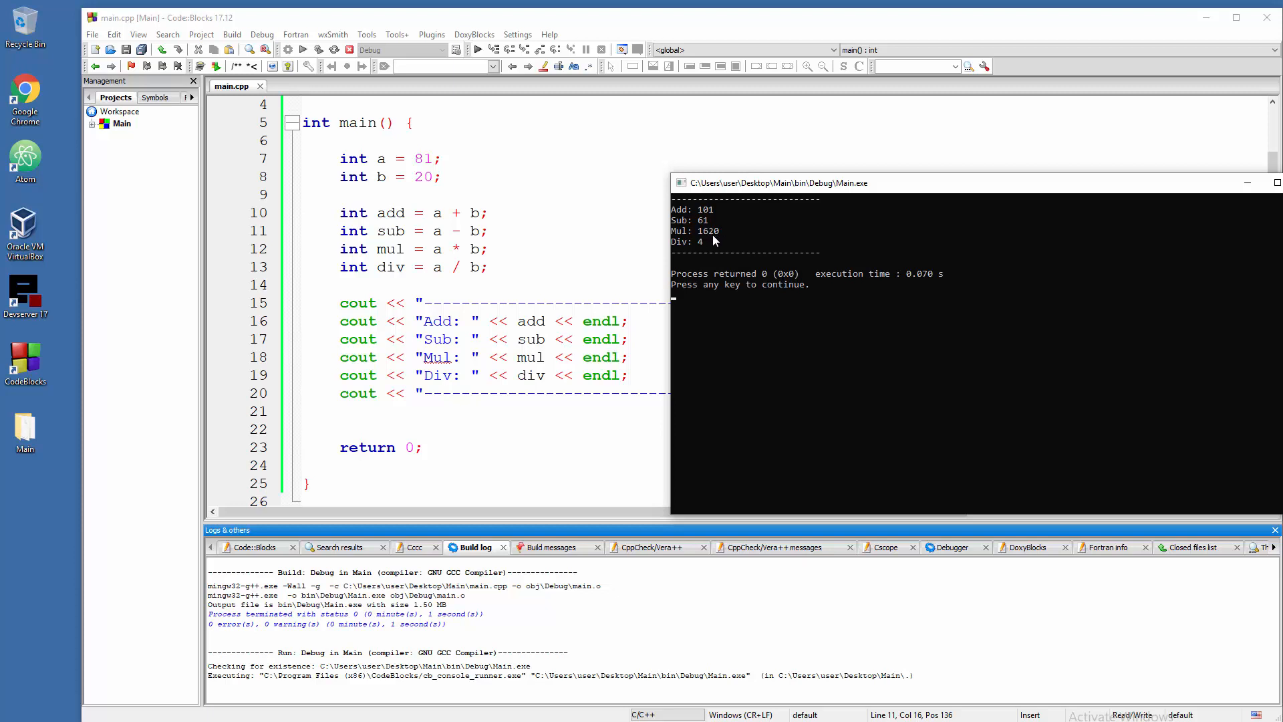
pyautogui.moveTo(701, 249)
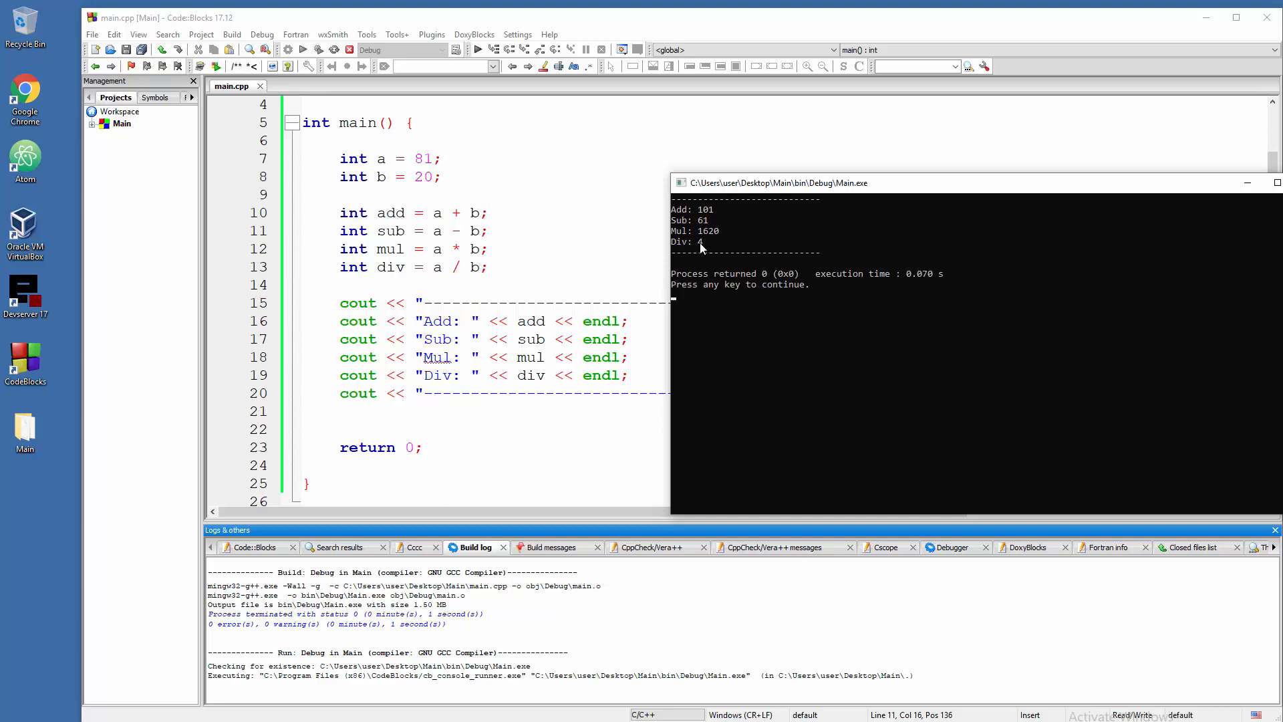
pyautogui.moveTo(427, 159)
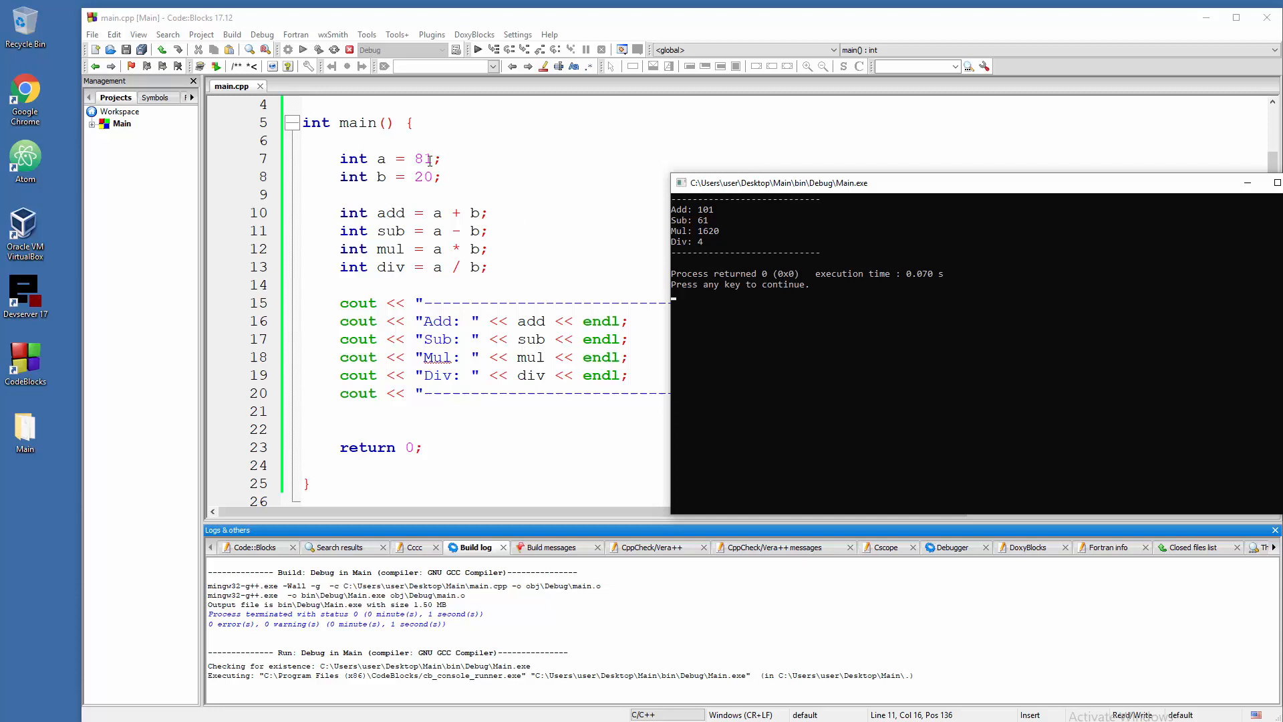
pyautogui.moveTo(774, 183); pyautogui.dragTo(590, 136)
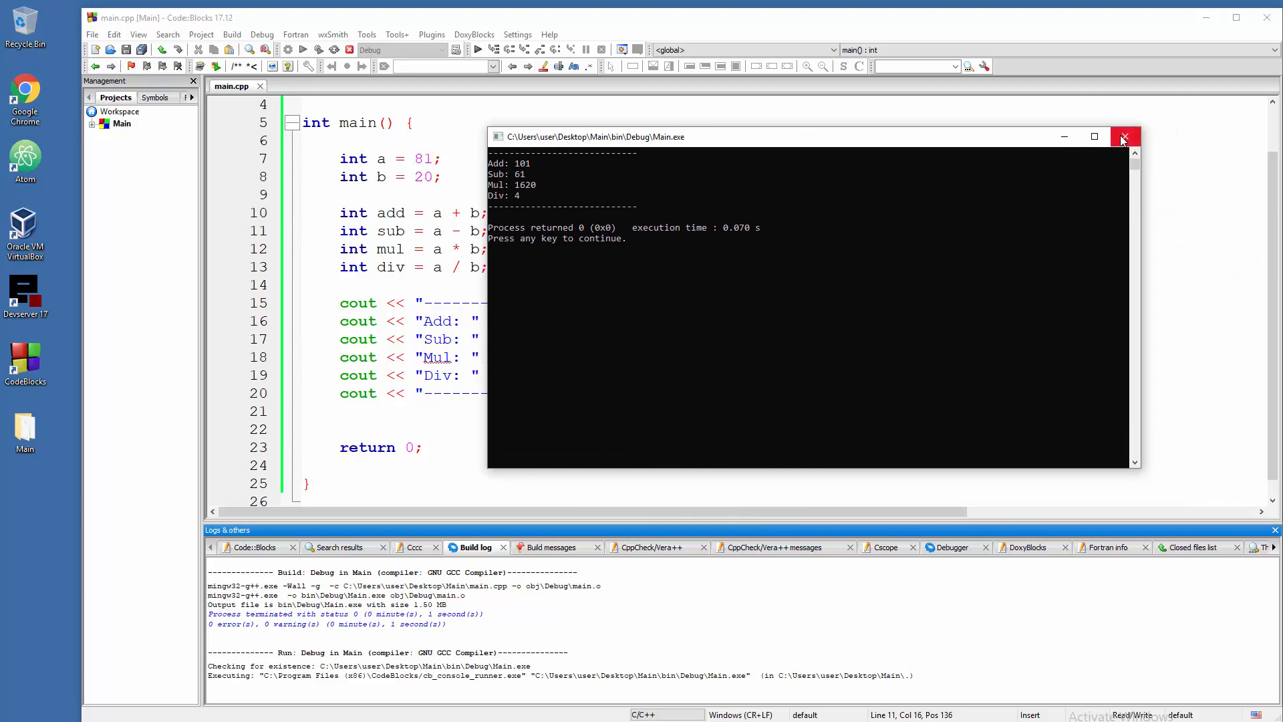
pyautogui.click(1124, 136)
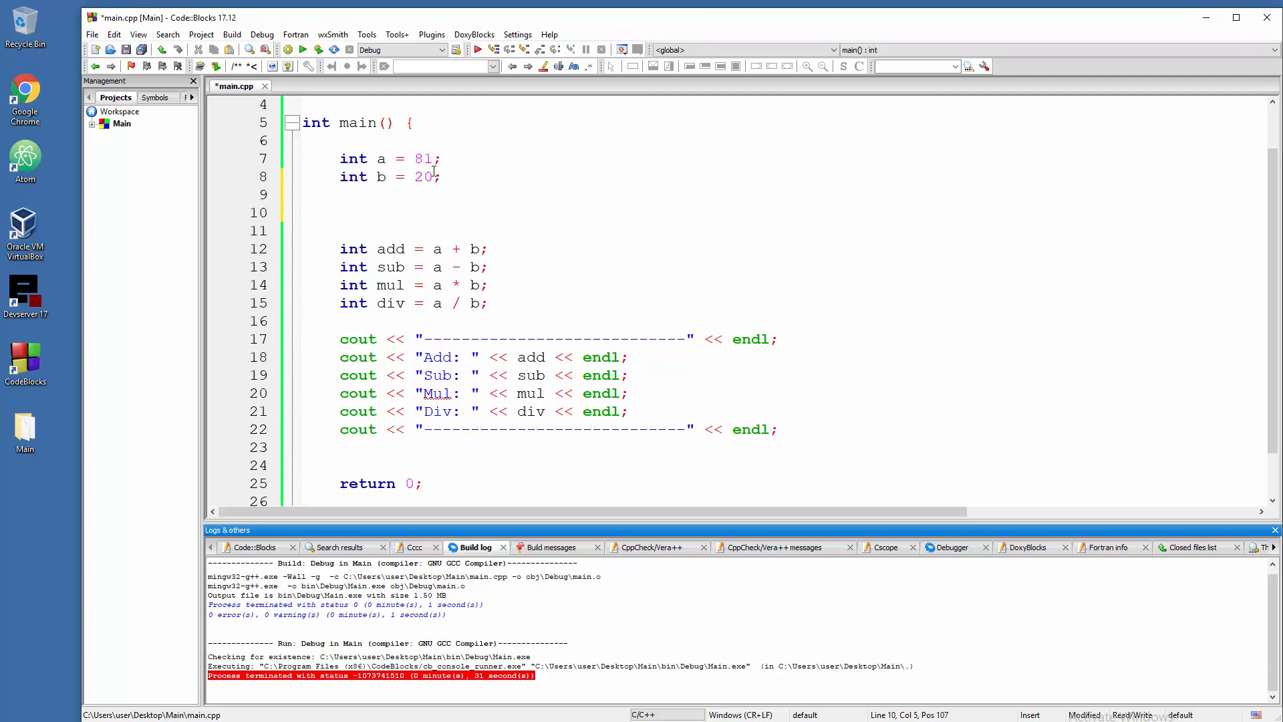
pyautogui.moveTo(476, 200)
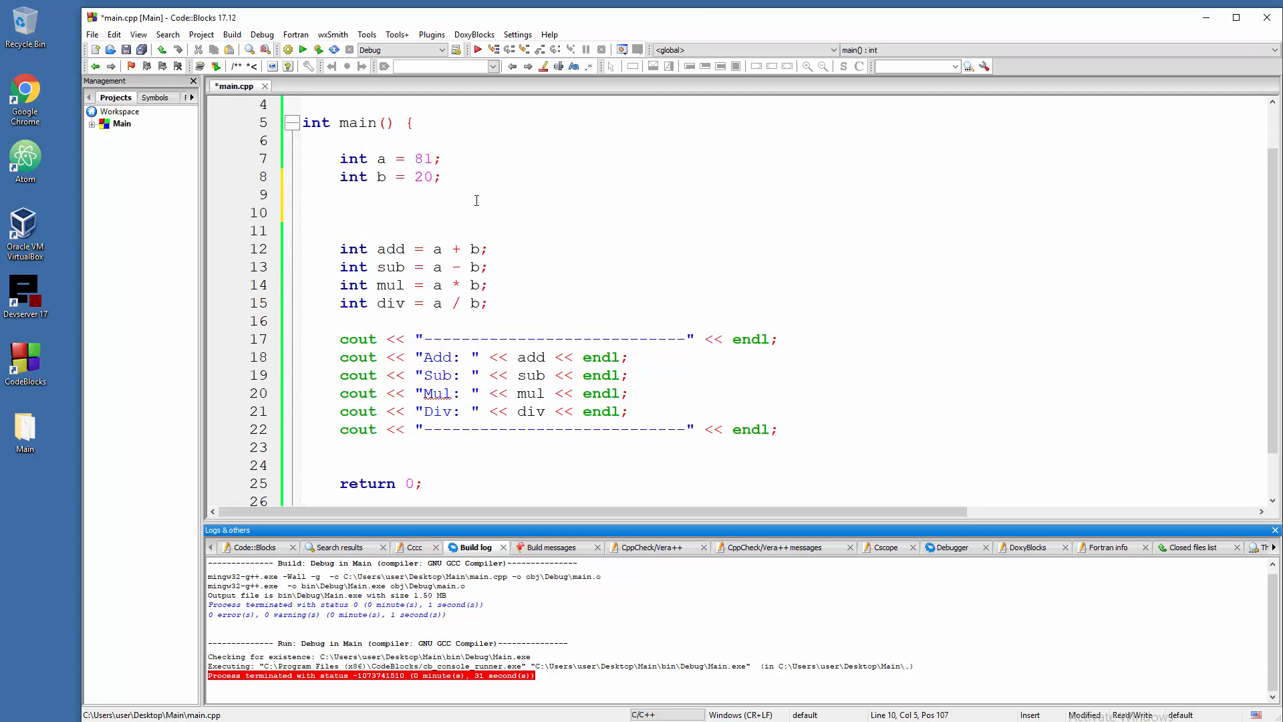
pyautogui.write('20')
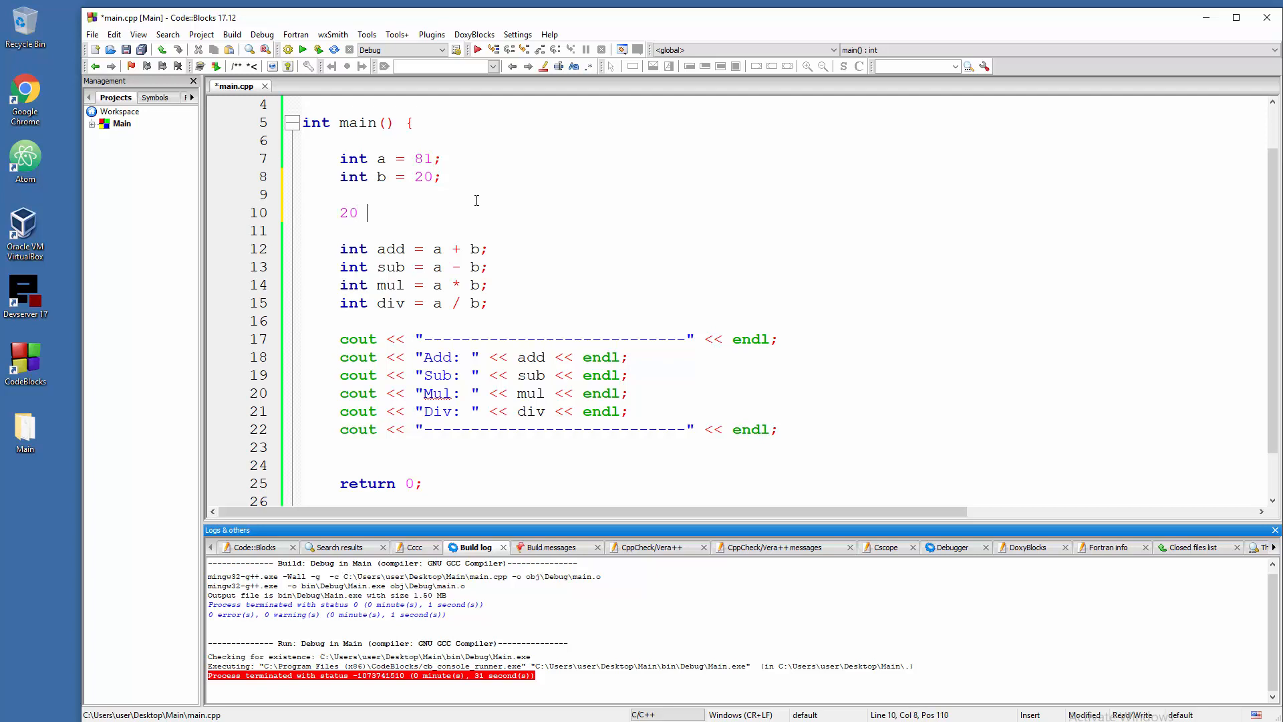
pyautogui.write('* 4)')
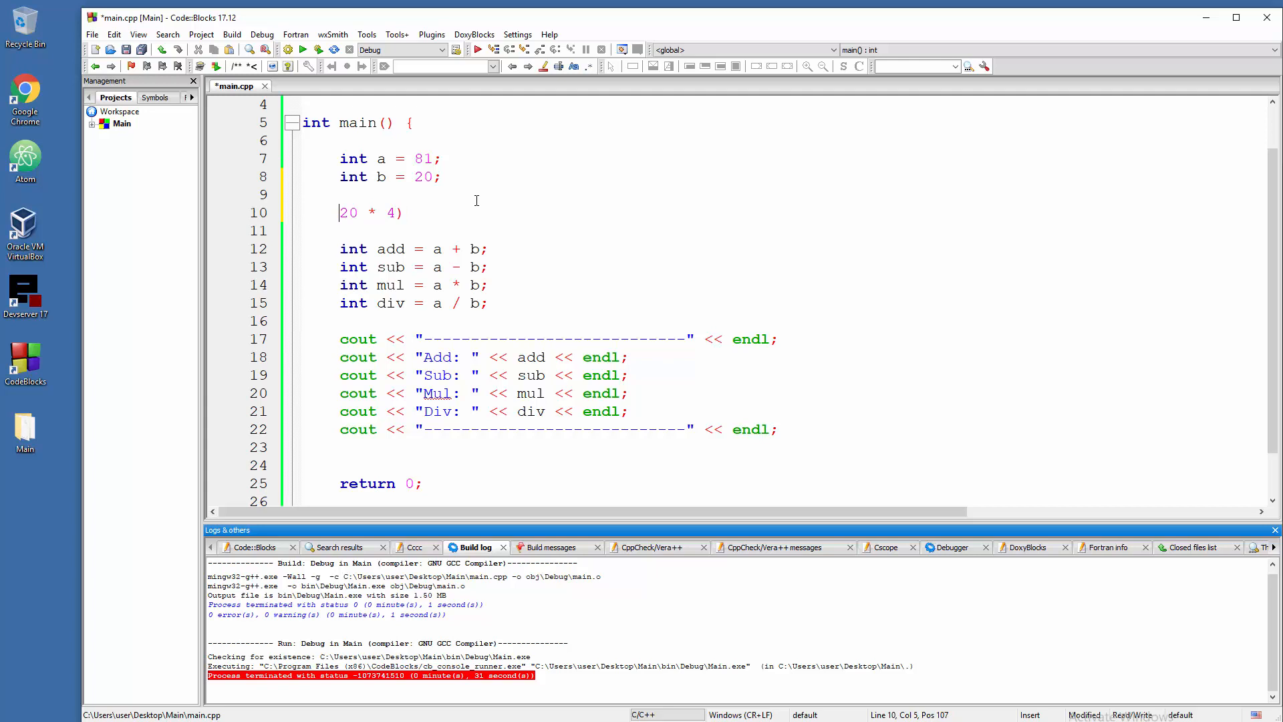
pyautogui.write('(')
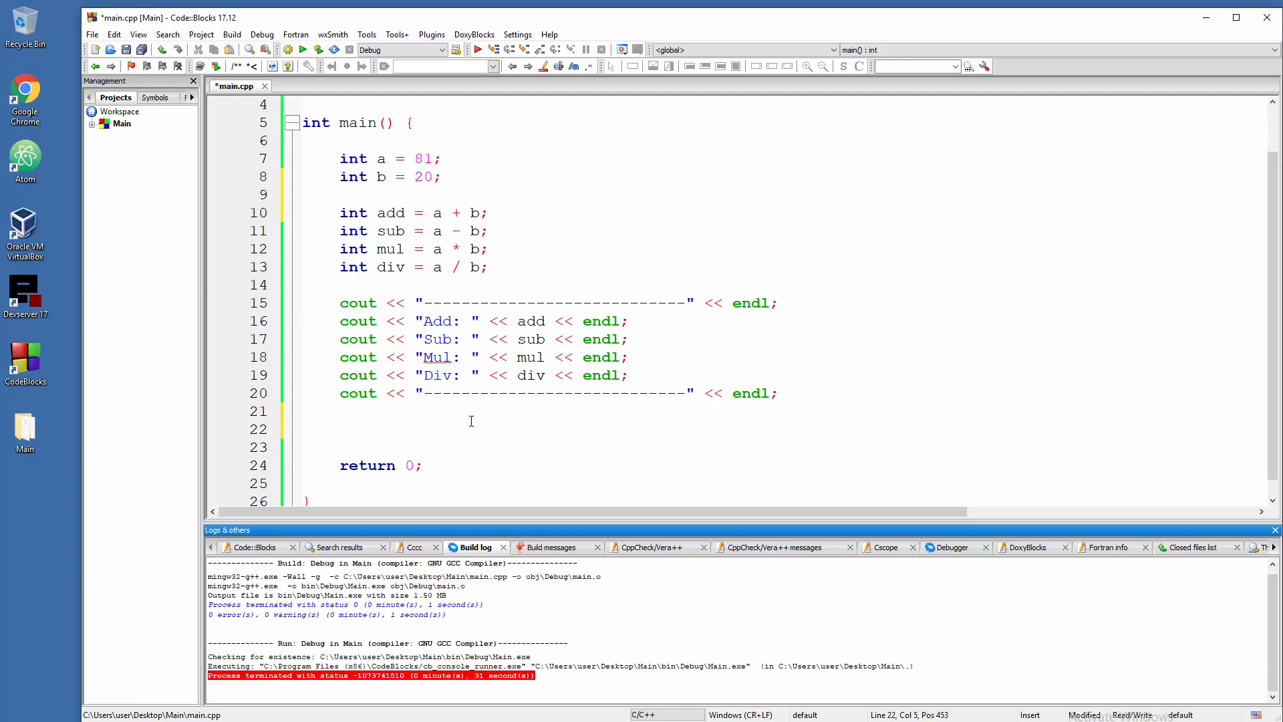
# - Type cout << "Remainder: " << on a new line after the closing separator
pyautogui.write('cout << "Rem')
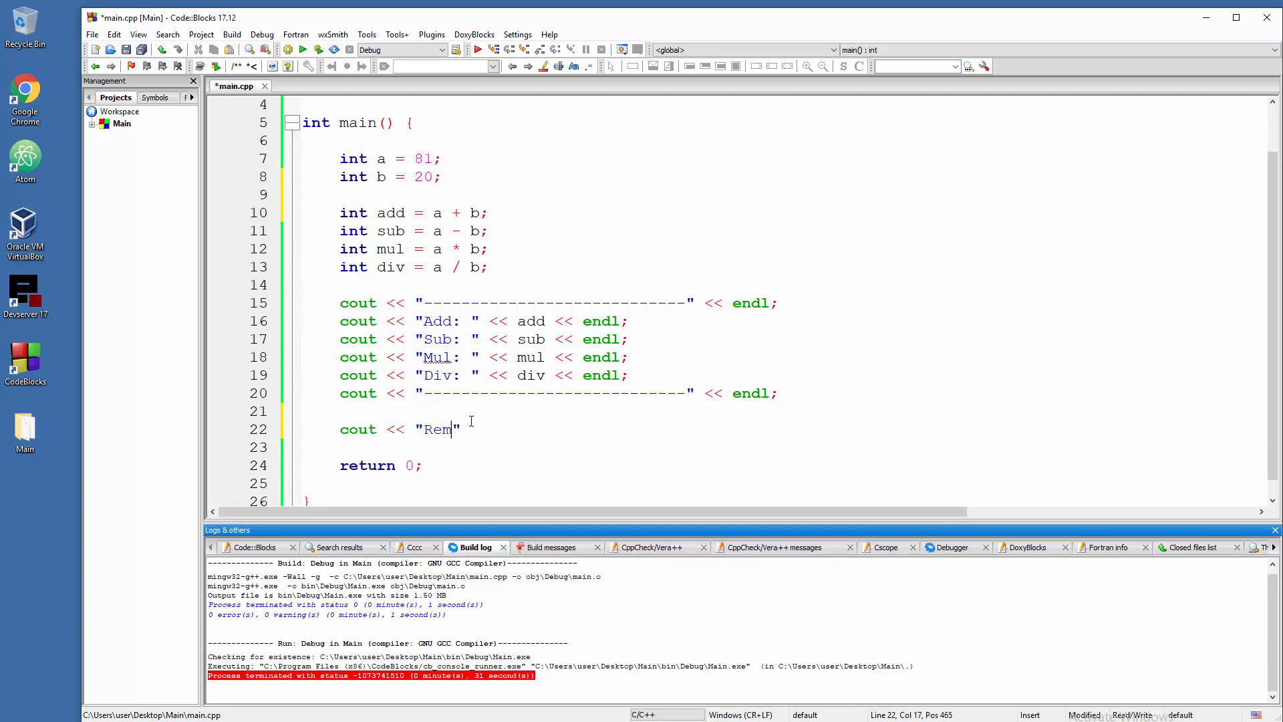
pyautogui.write('ainder')
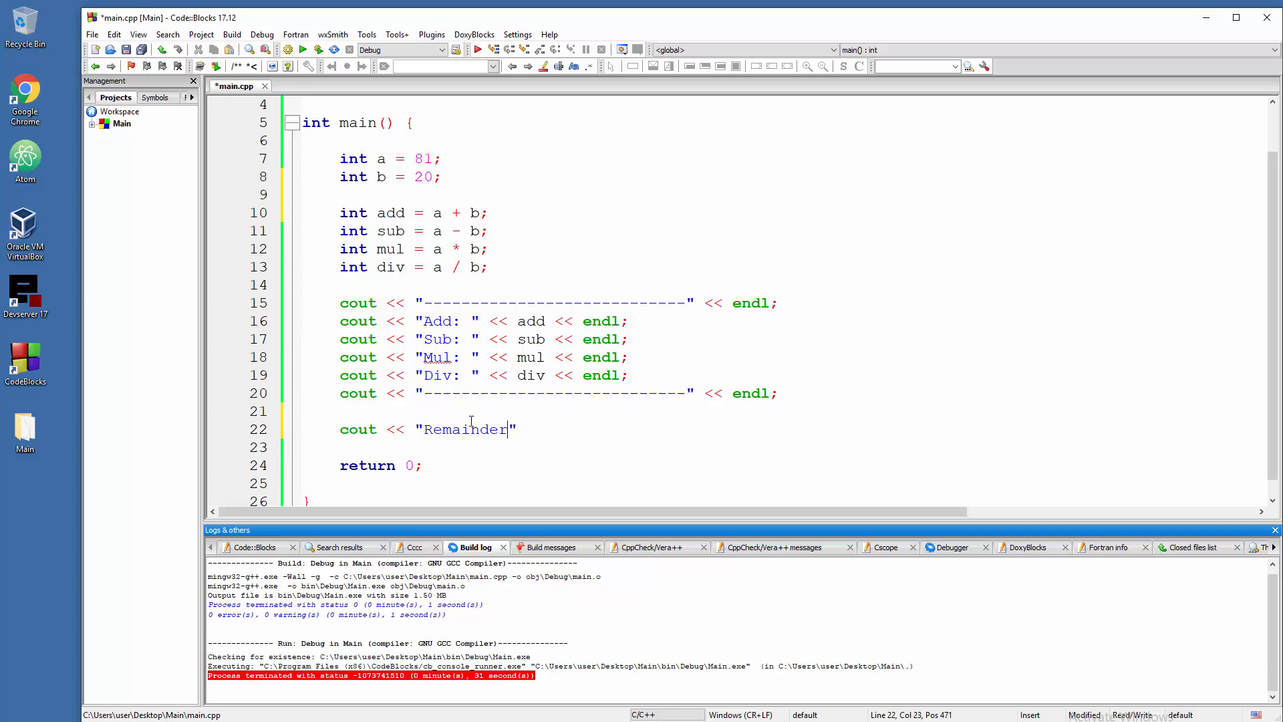
pyautogui.write(':')
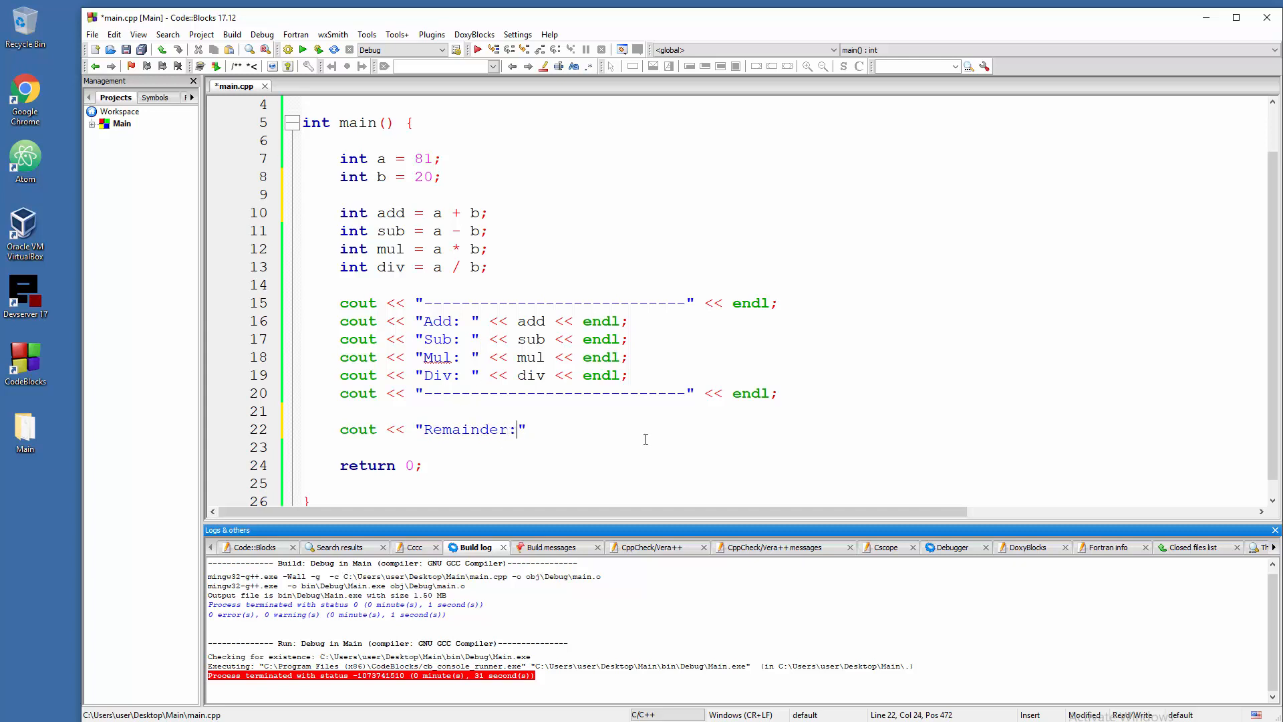
pyautogui.write('" <<')
pyautogui.write('int')
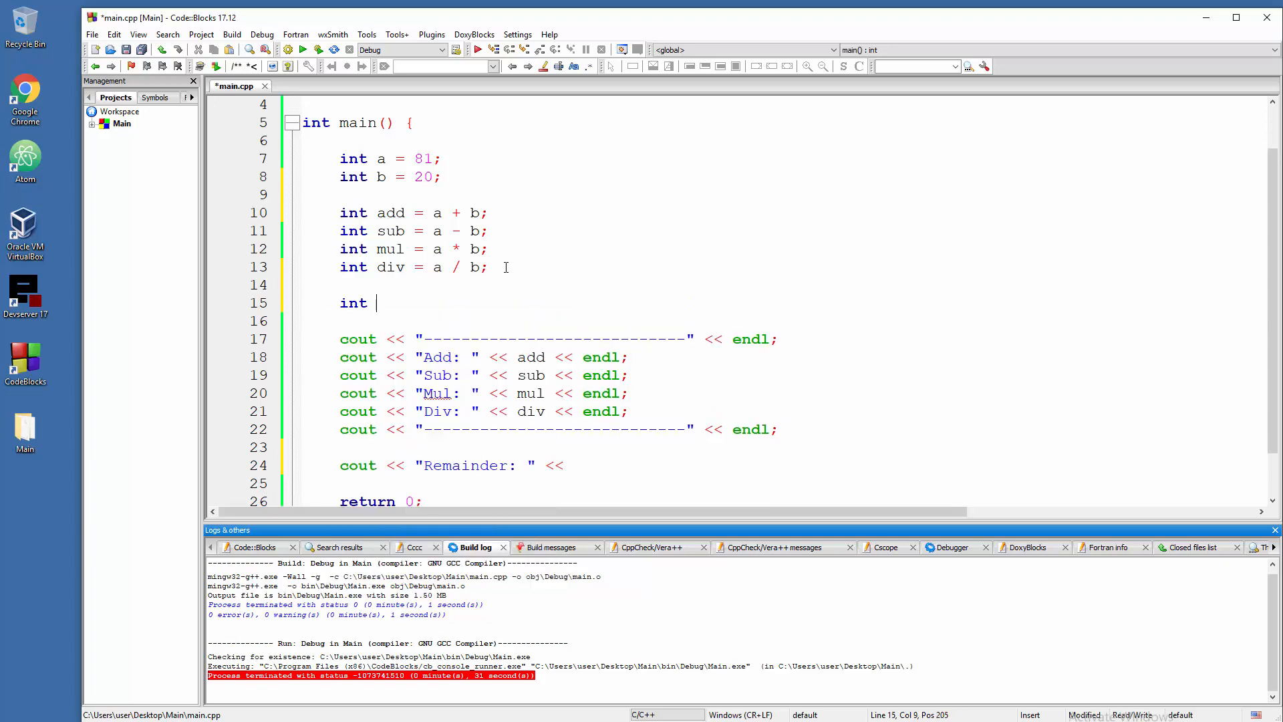
# - Declare int rem = a % b; below the div line
pyautogui.write('rem =')
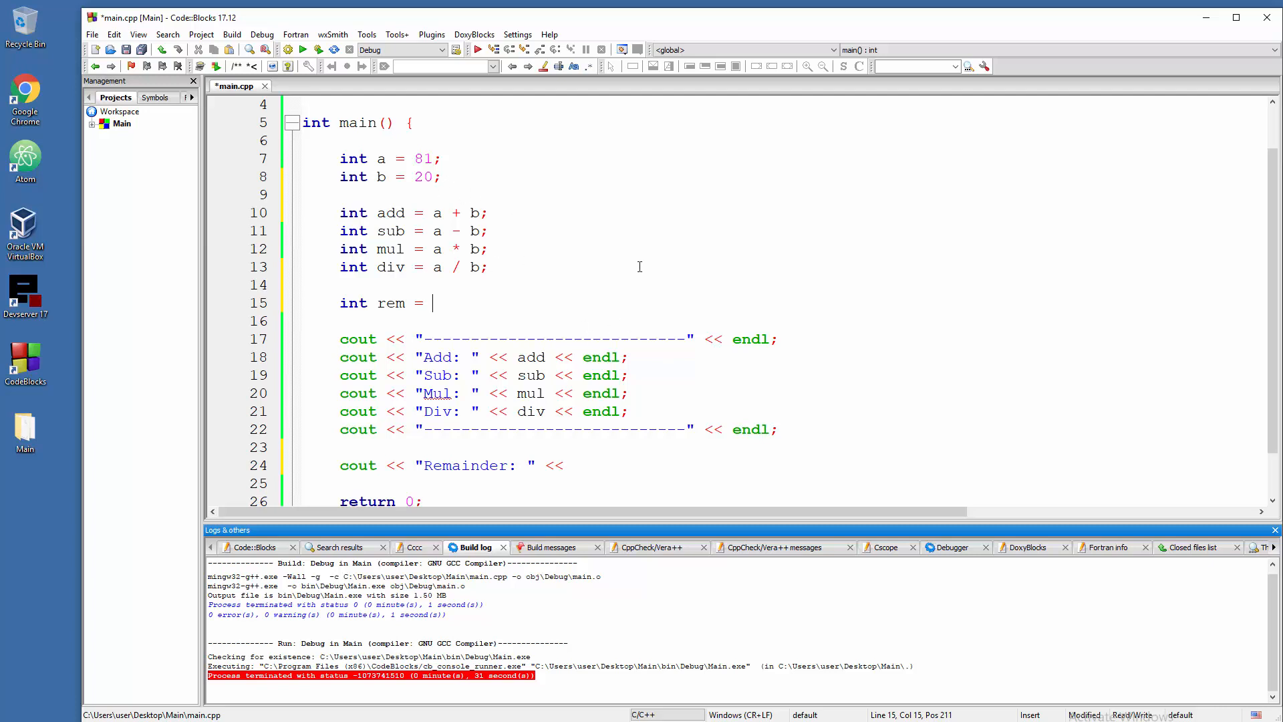
pyautogui.write('a')
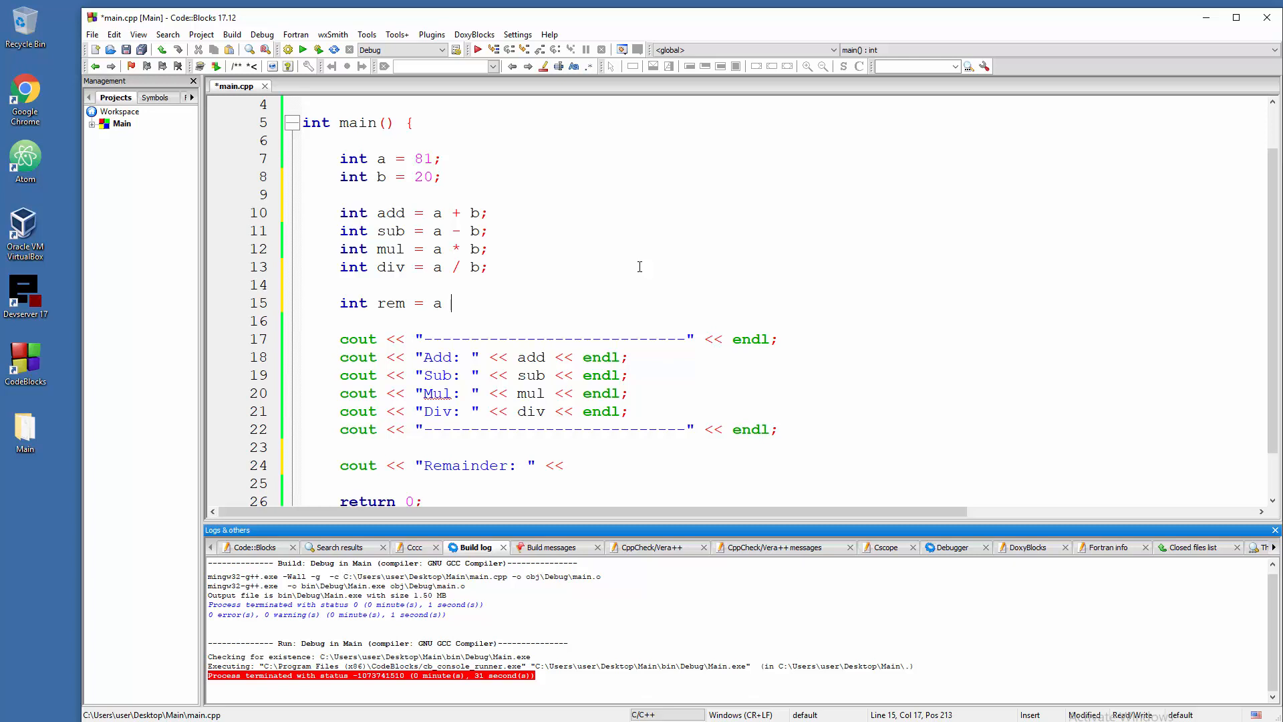
pyautogui.write('%')
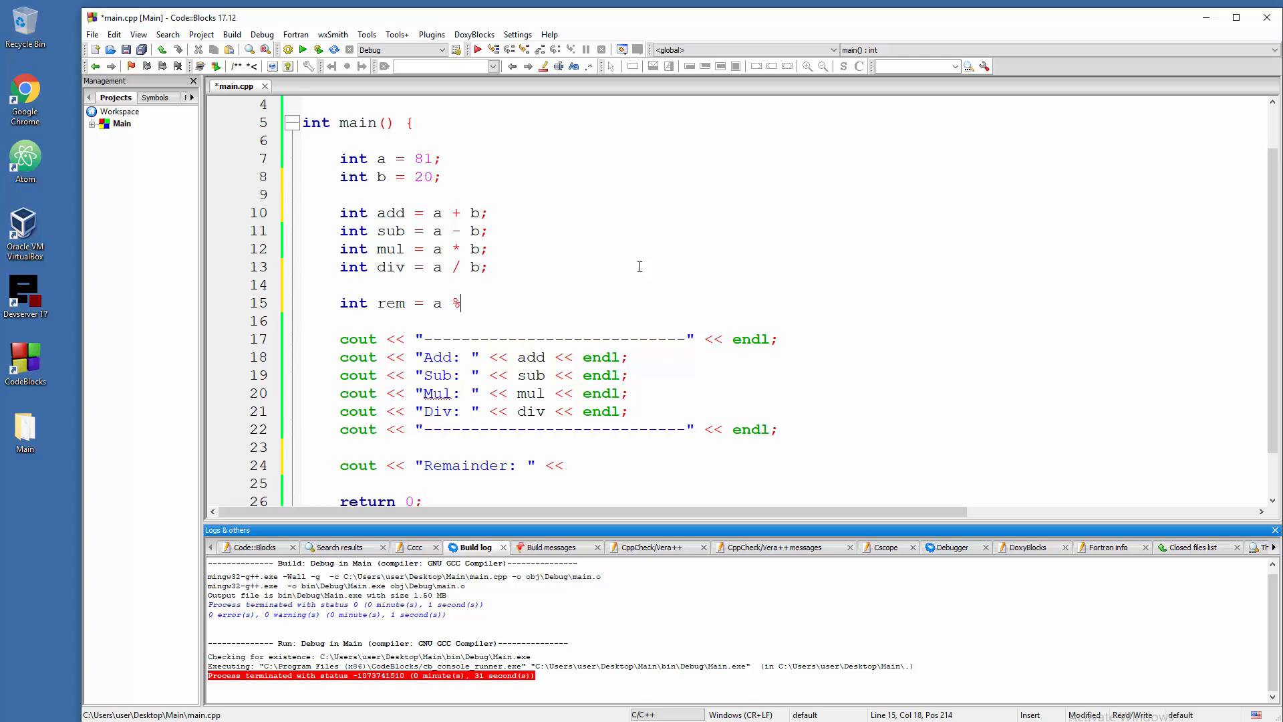
pyautogui.write('b;')
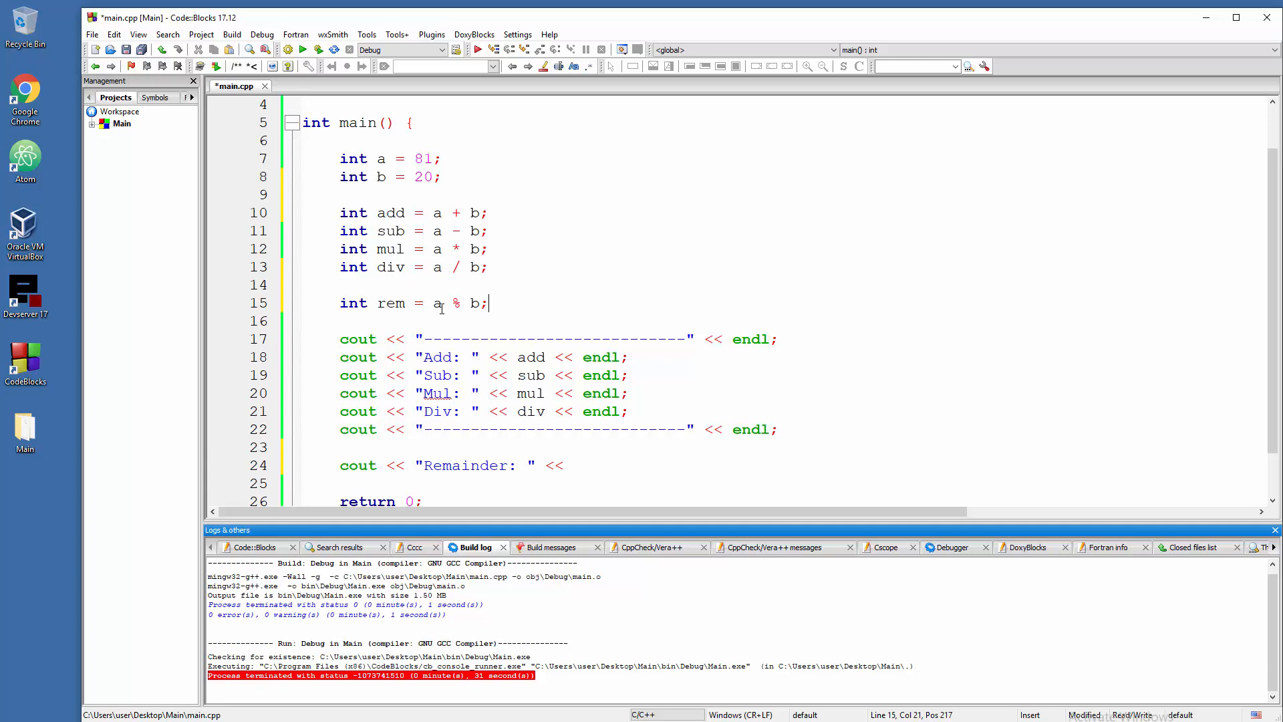
# - Finish the Remainder cout line with rem << endl;
pyautogui.scroll(-3)
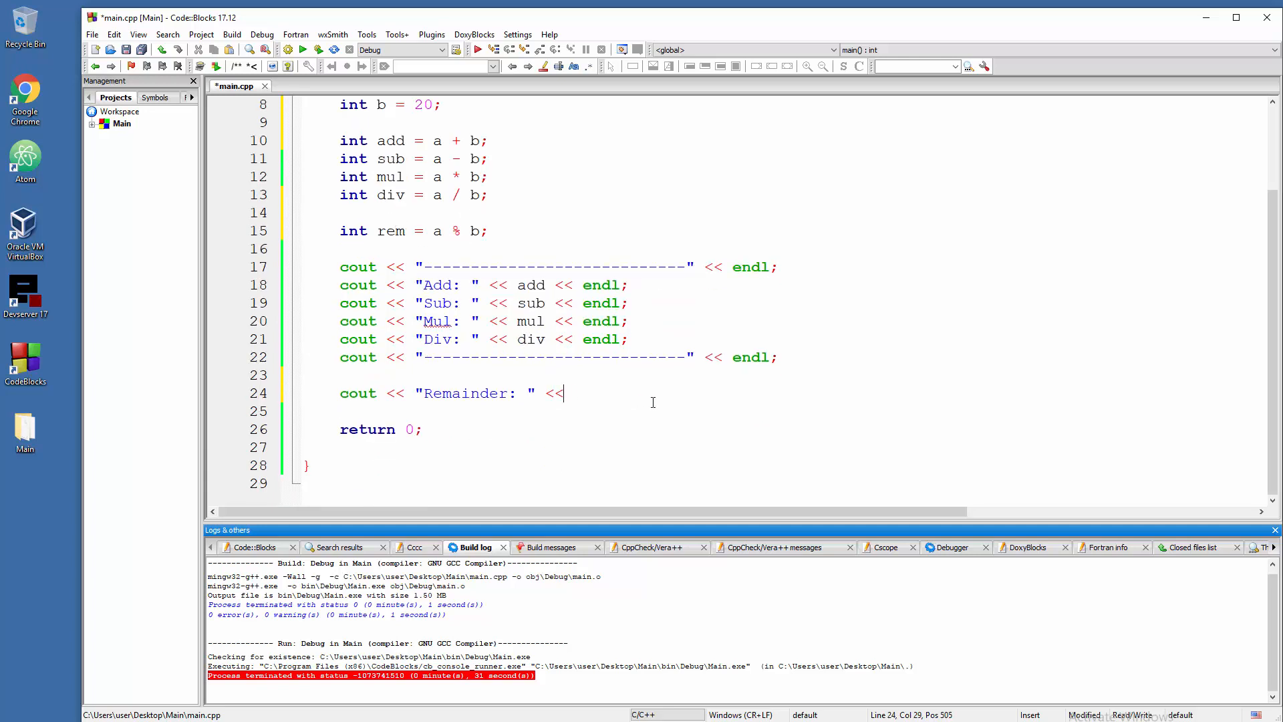
pyautogui.write('rem')
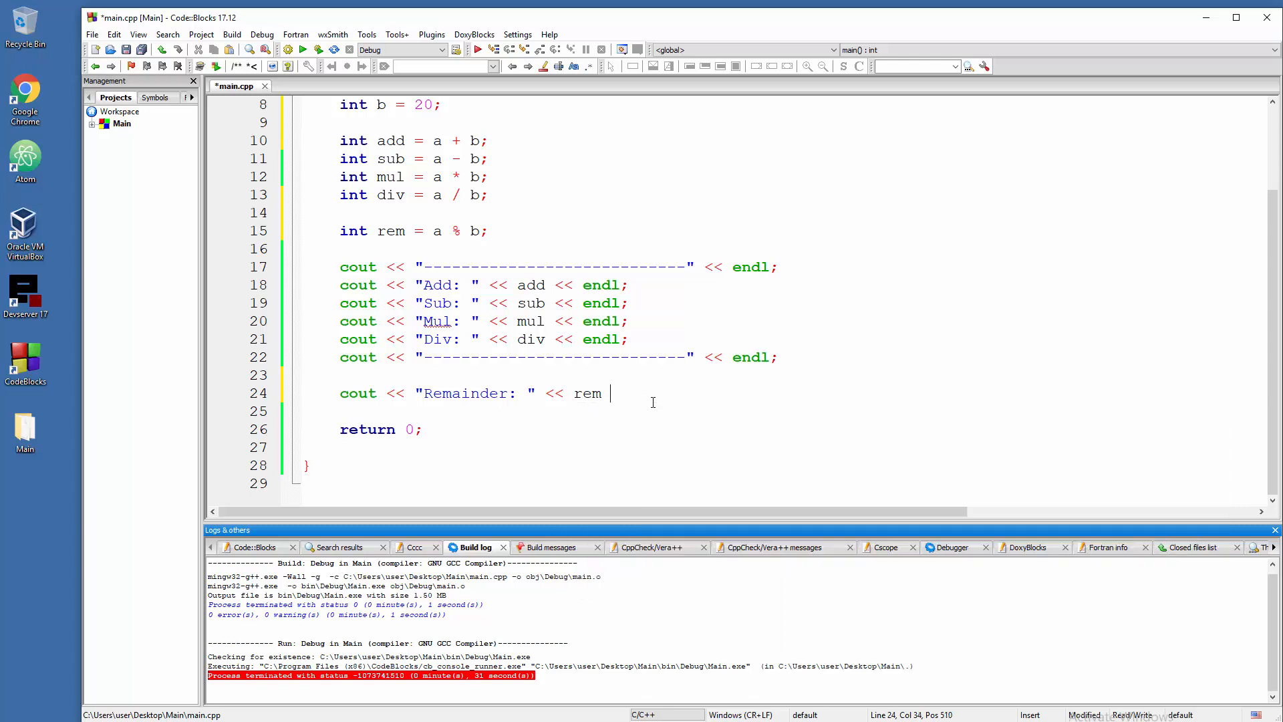
pyautogui.write('<< endl;')
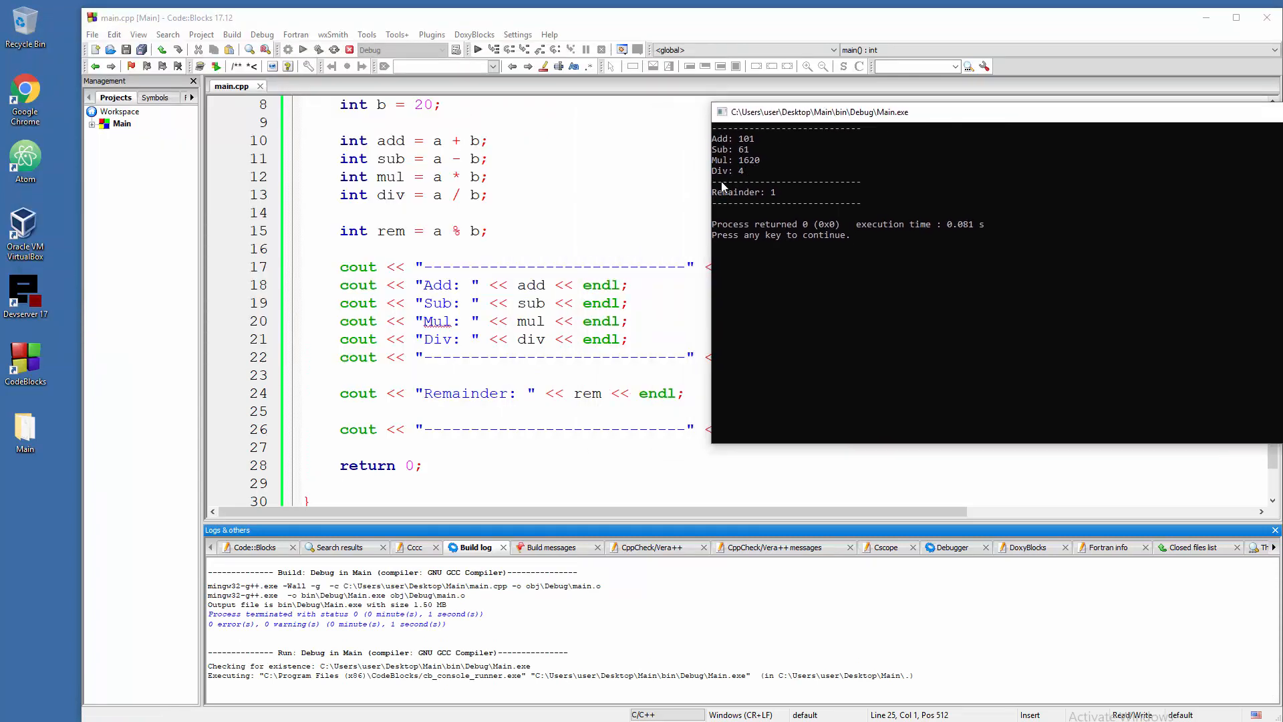
pyautogui.moveTo(744, 177)
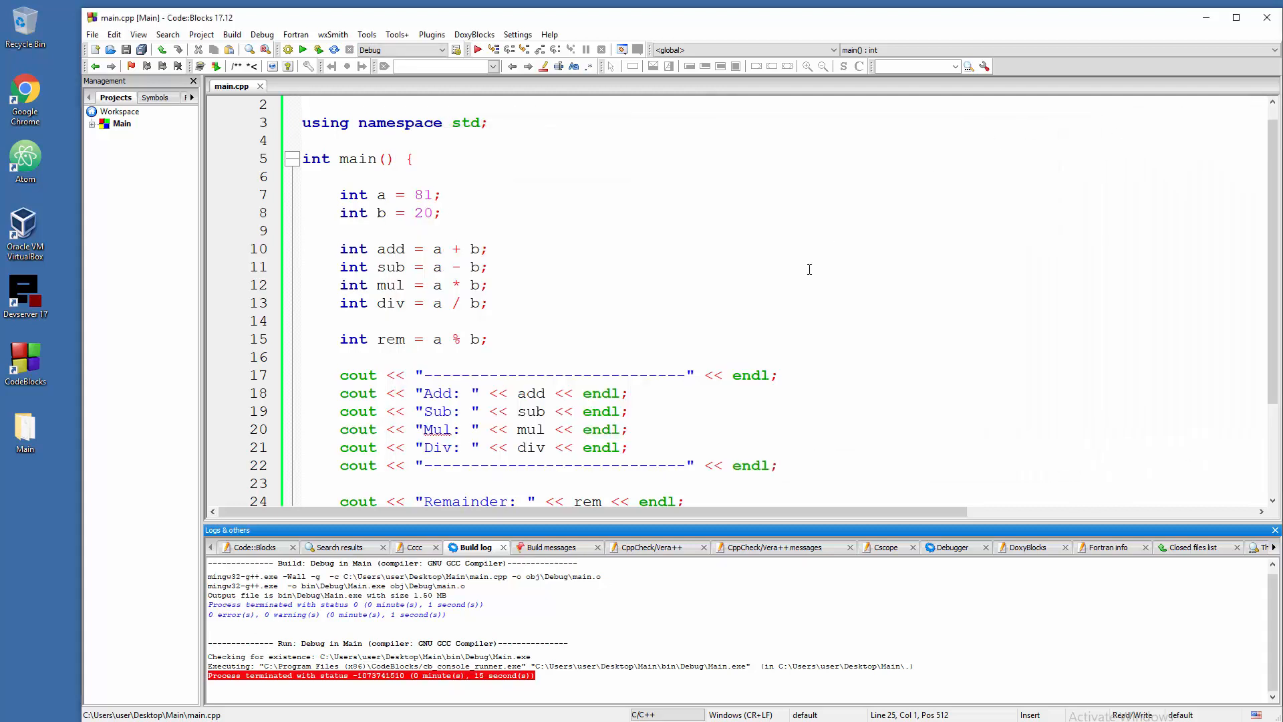
pyautogui.scroll(-3)
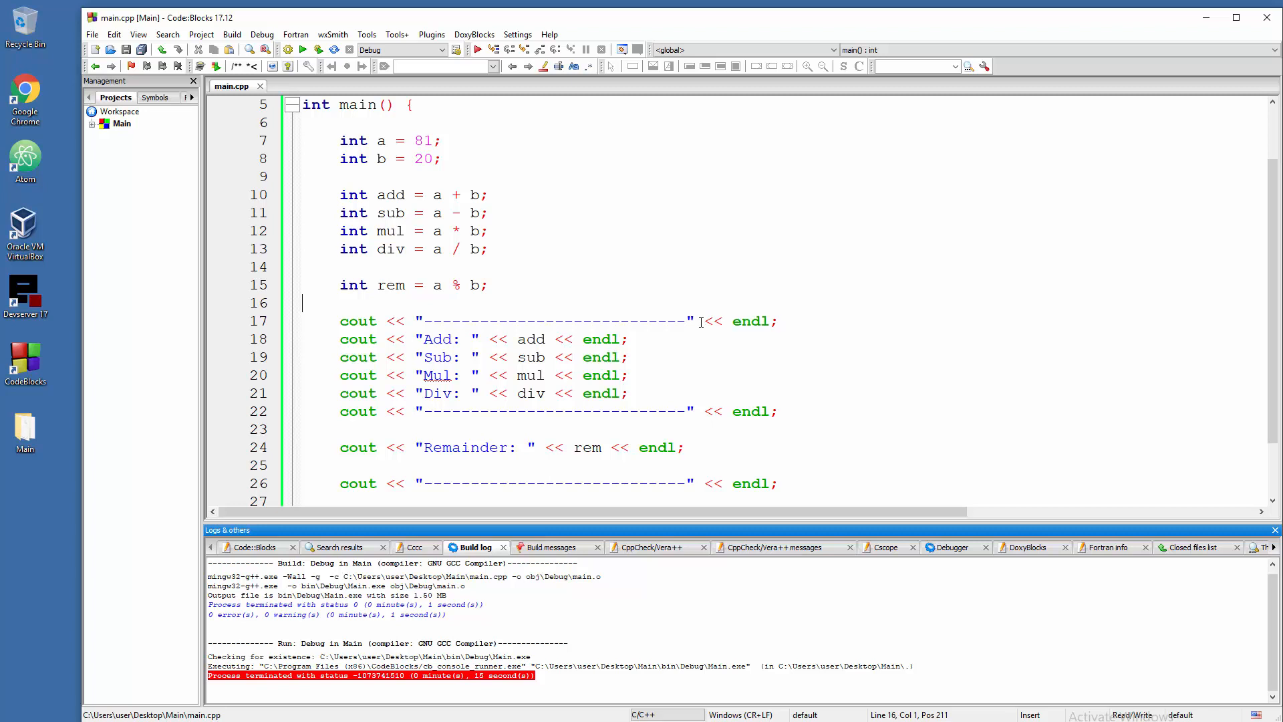
pyautogui.click(703, 320)
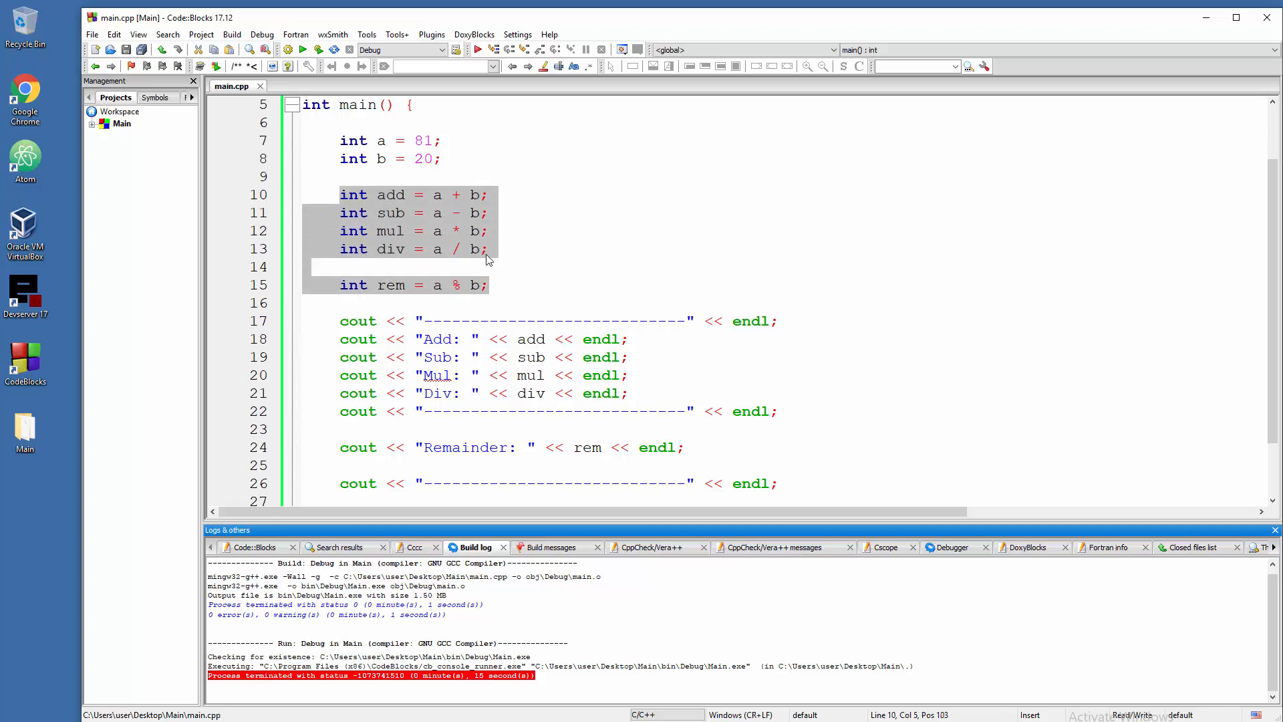
pyautogui.click(496, 285)
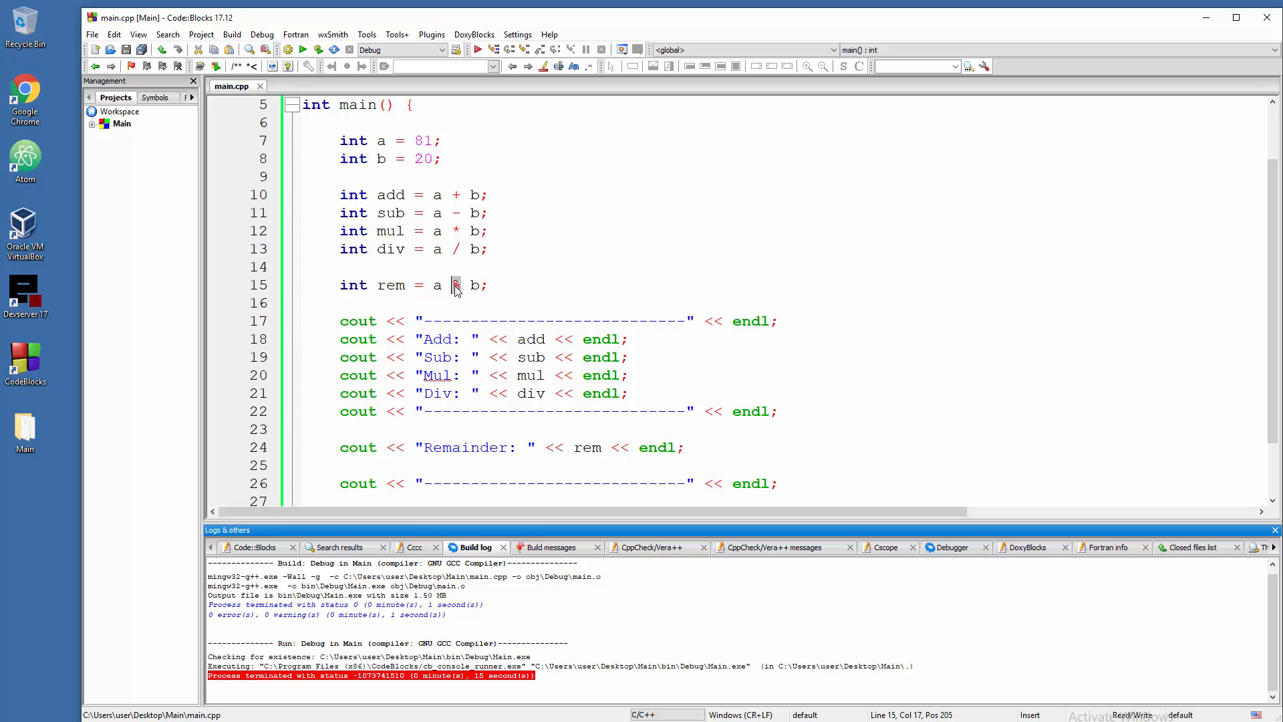
pyautogui.moveTo(456, 284)
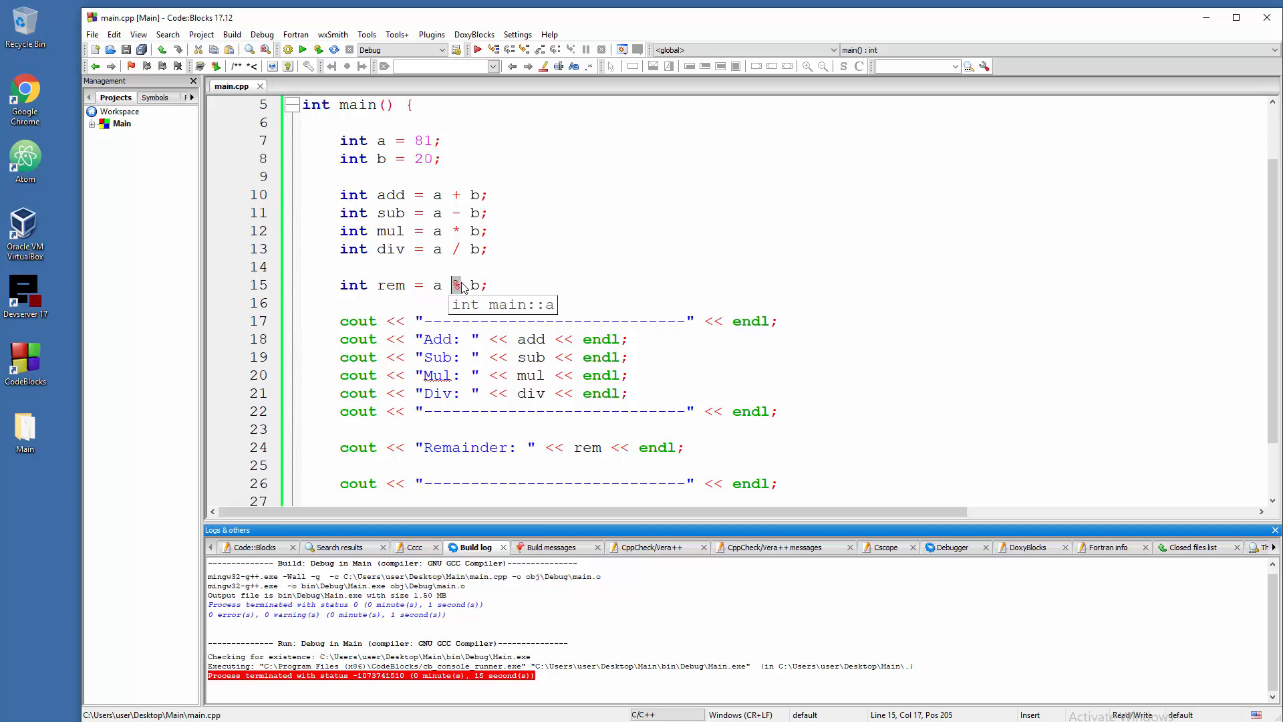